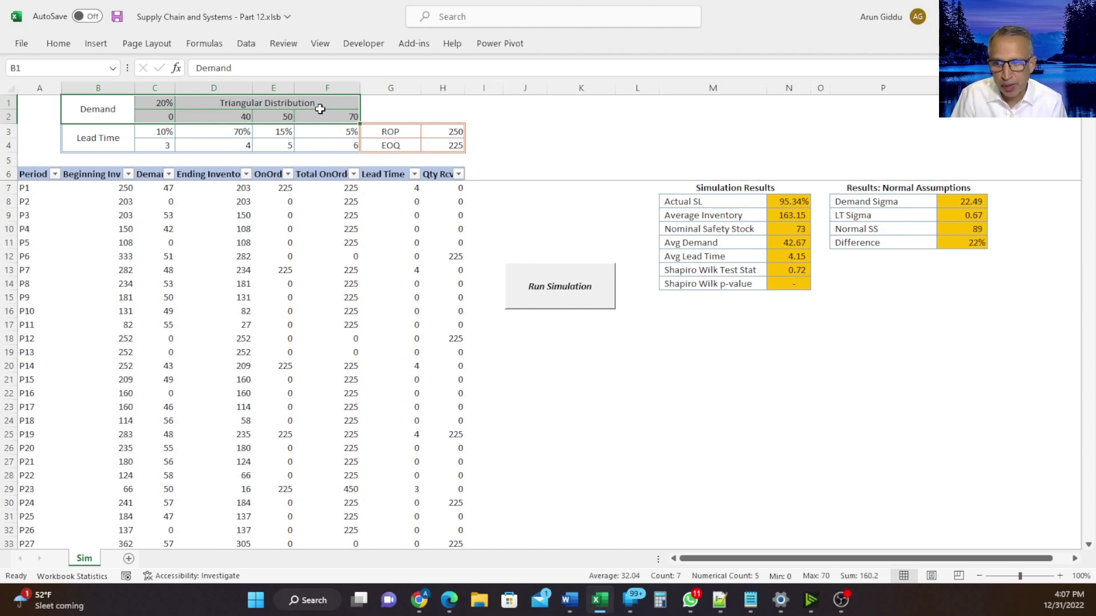
Step: Select the Lead Time distribution values, then scroll down to period P5000 and back up
drag(98, 131, 326, 146)
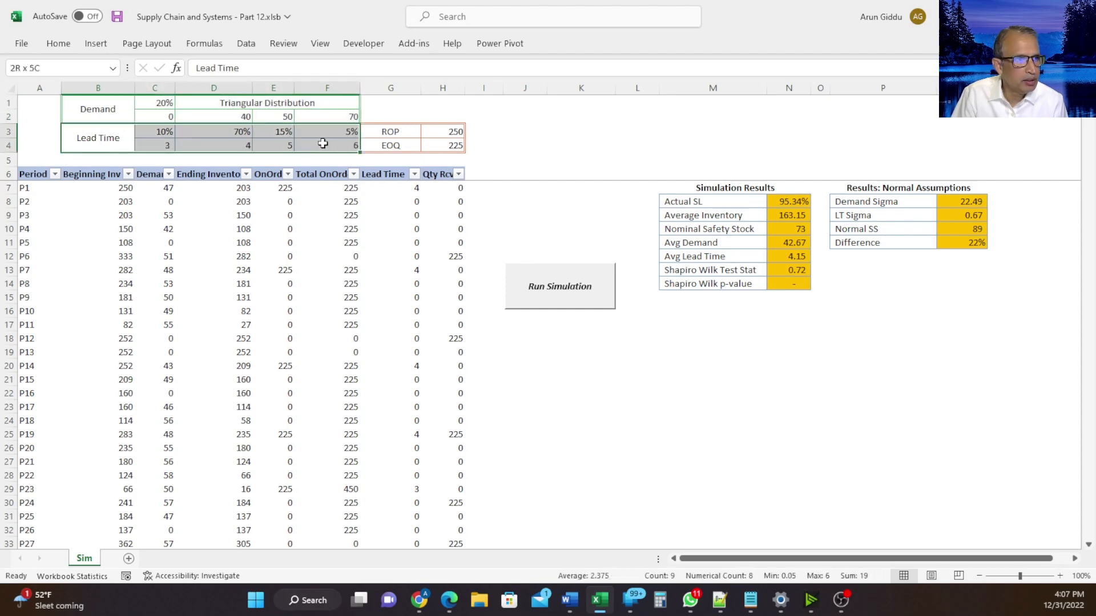
click(98, 131)
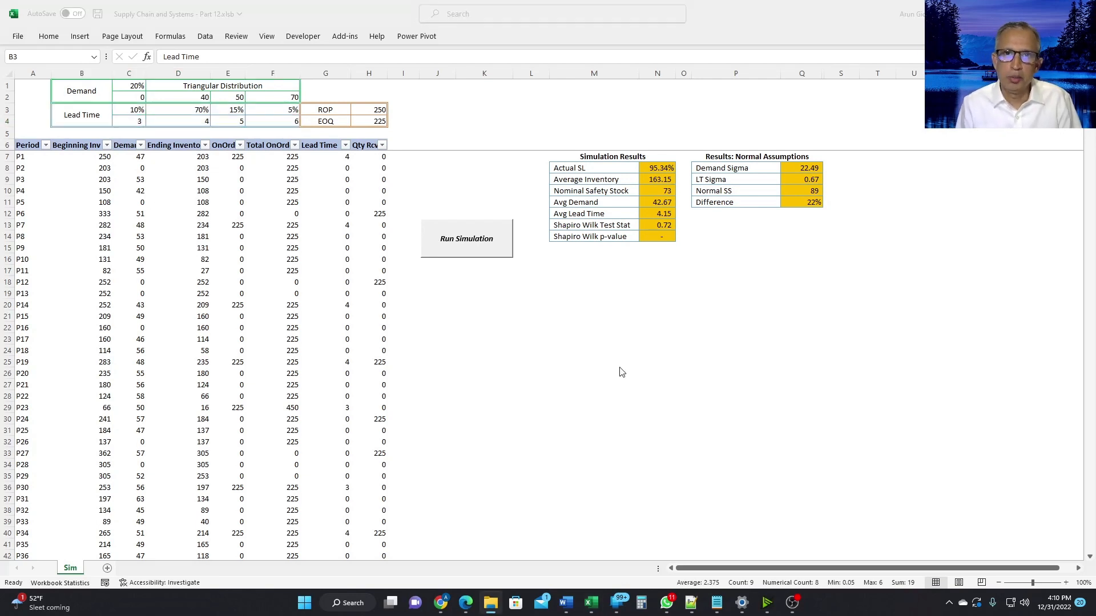
mouse_move(9, 203)
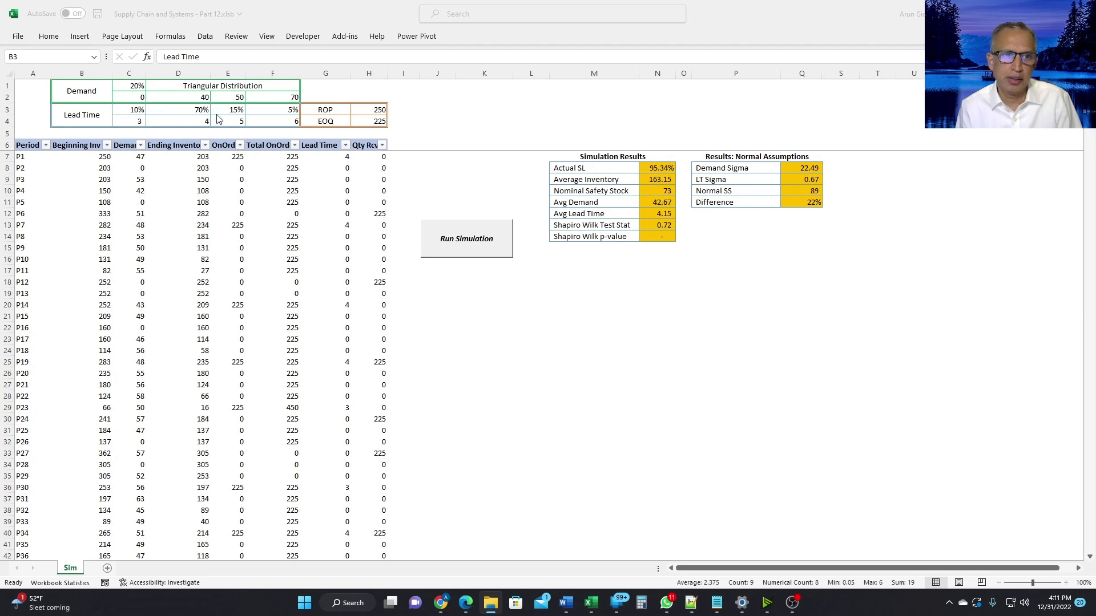
mouse_move(205, 165)
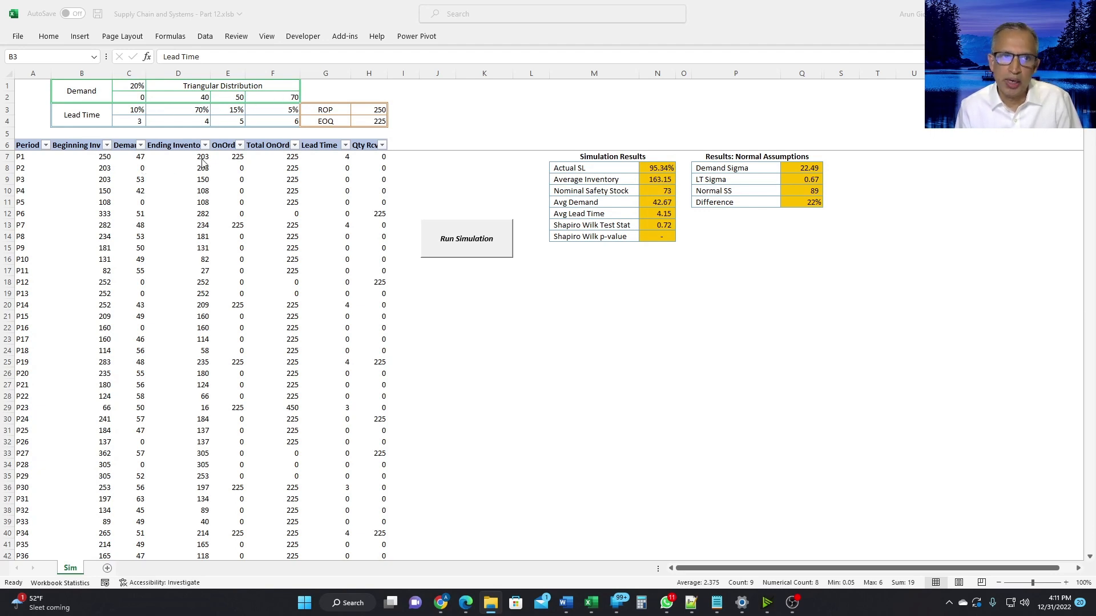
mouse_move(144, 161)
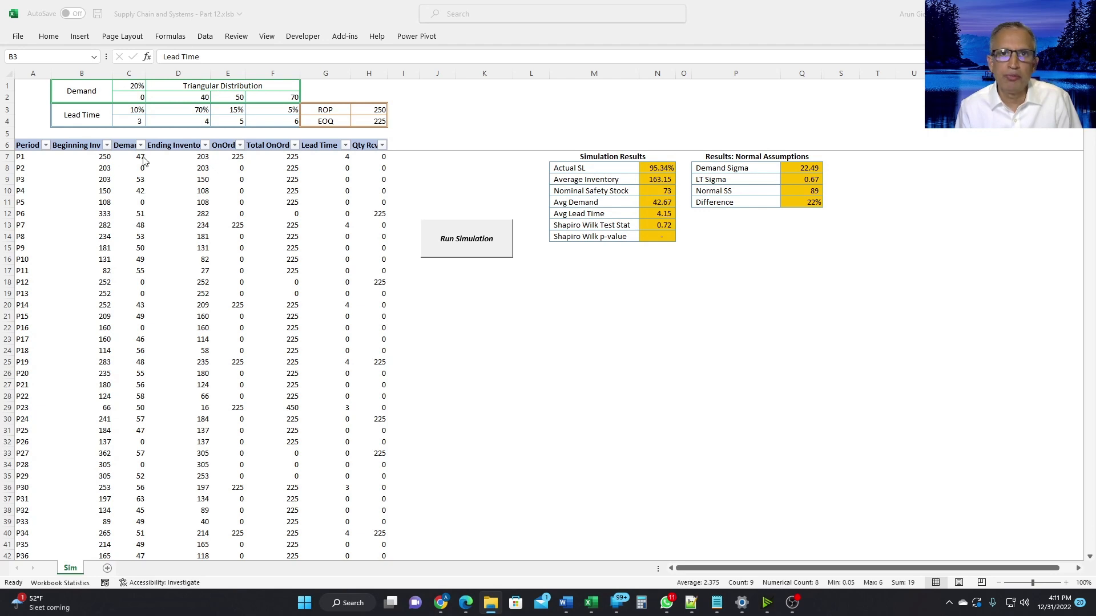
mouse_move(205, 162)
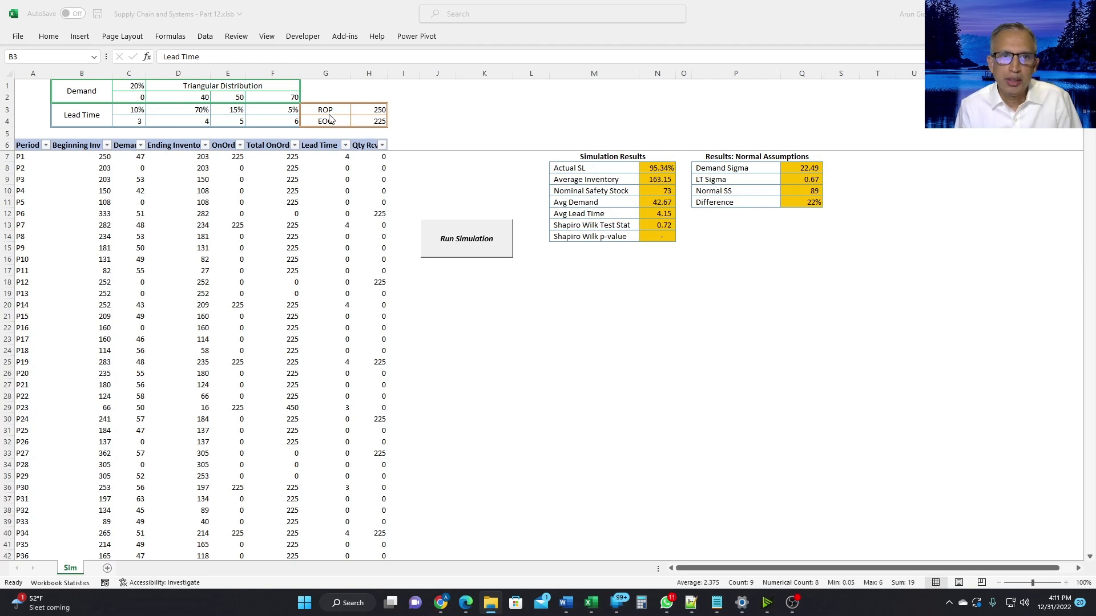
mouse_move(371, 113)
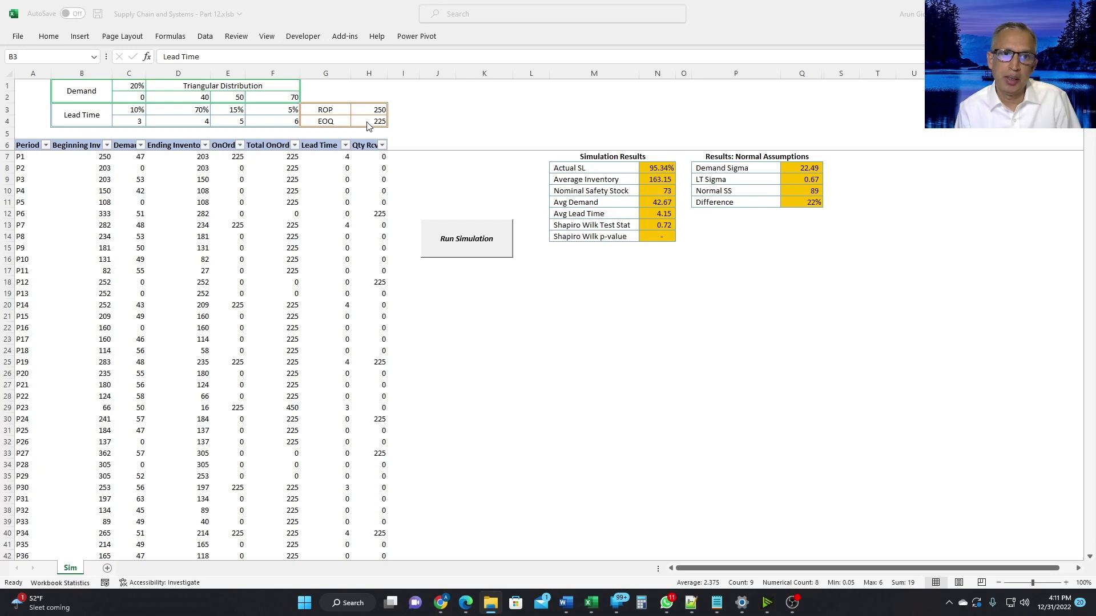
mouse_move(315, 96)
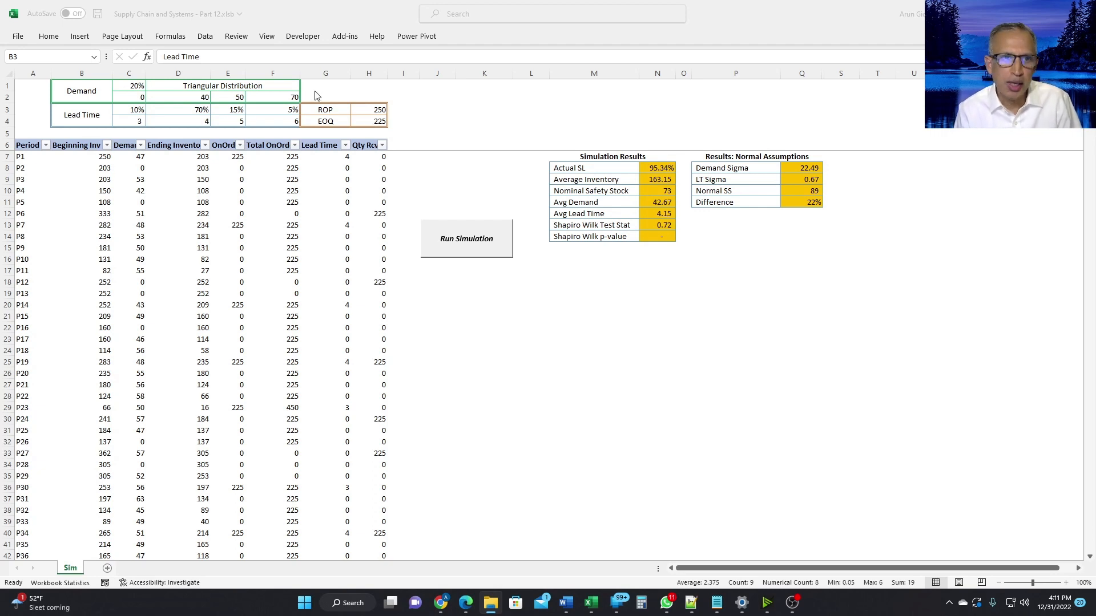
mouse_move(256, 109)
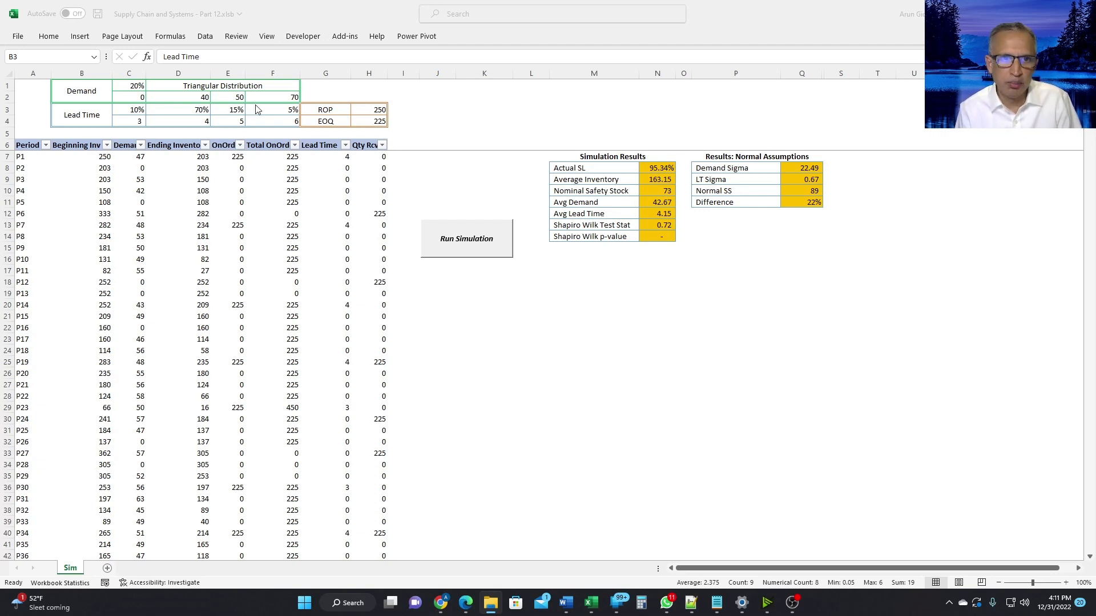
mouse_move(368, 121)
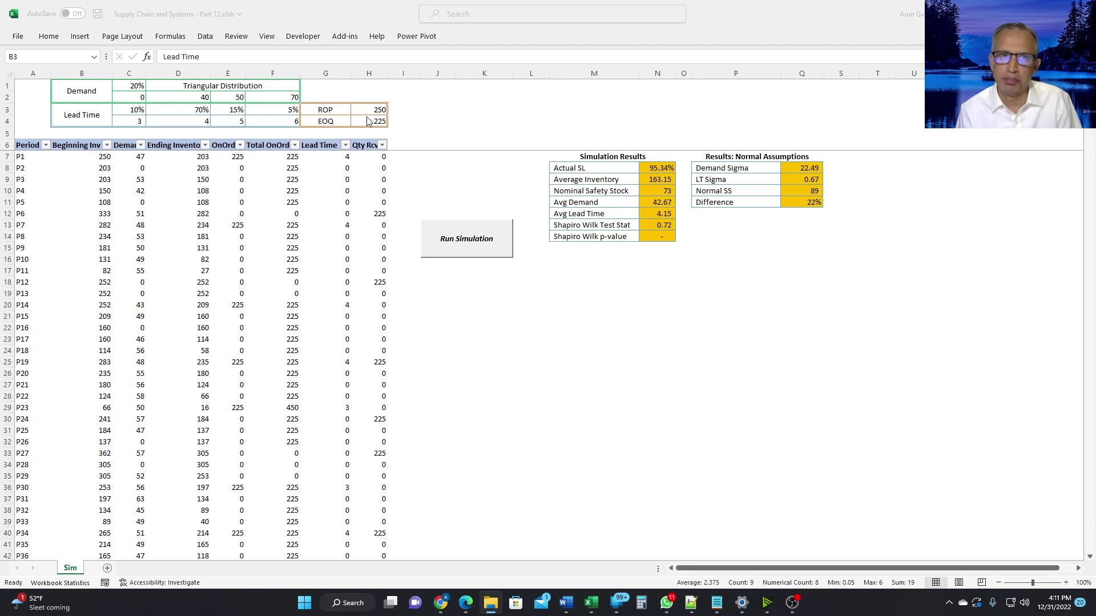
mouse_move(369, 112)
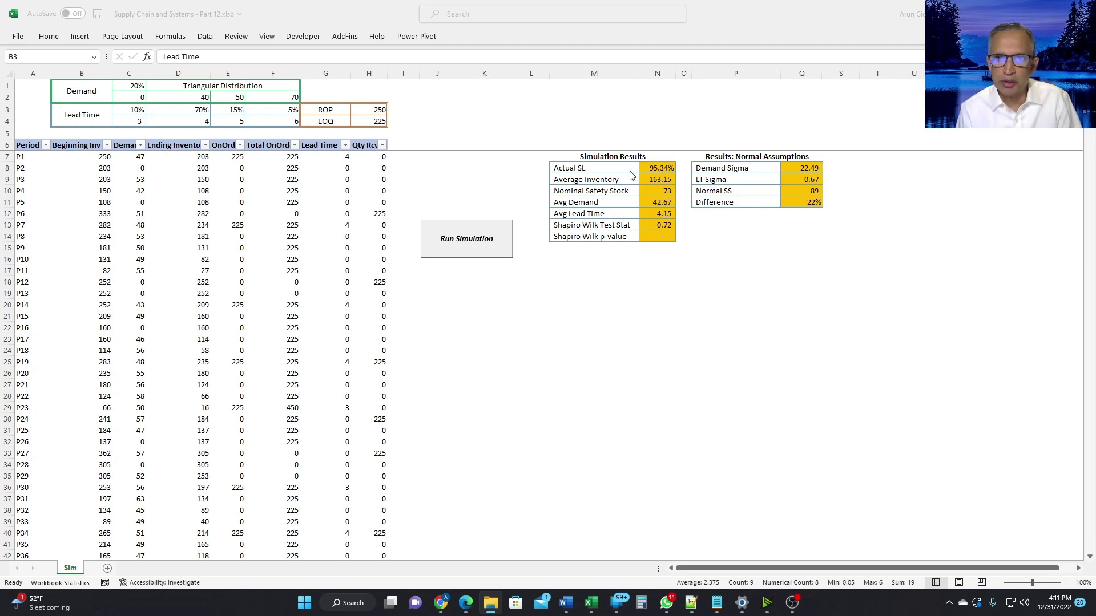
mouse_move(675, 167)
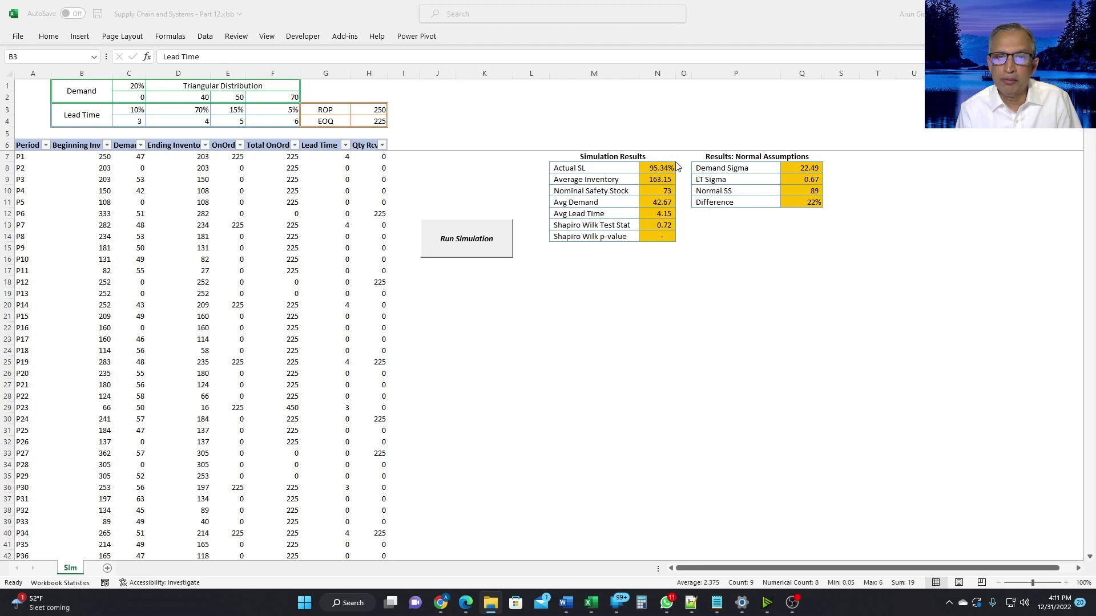
mouse_move(655, 179)
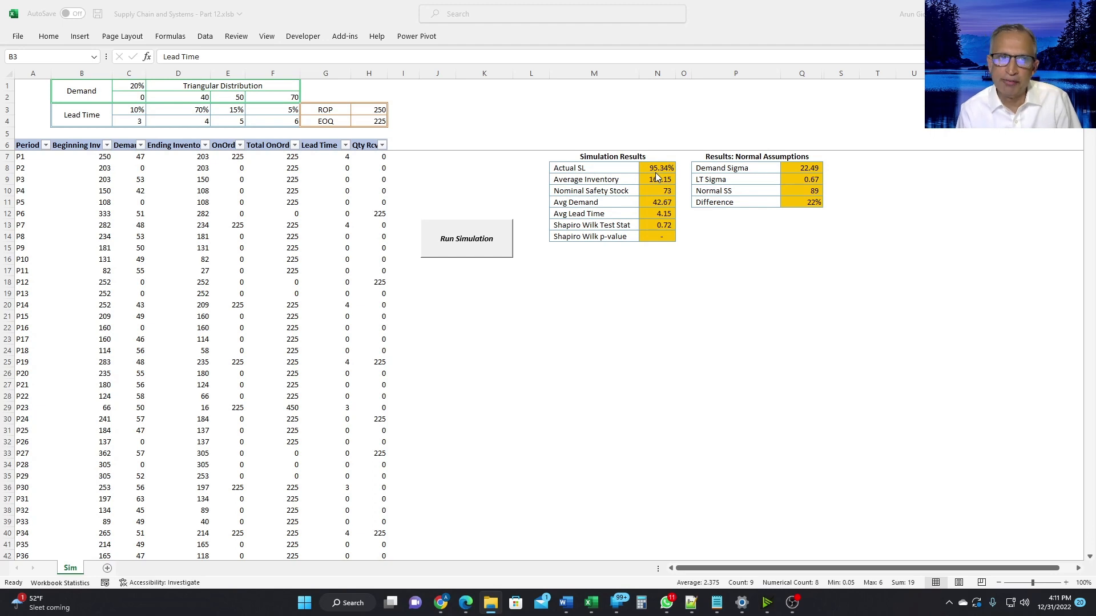
mouse_move(644, 174)
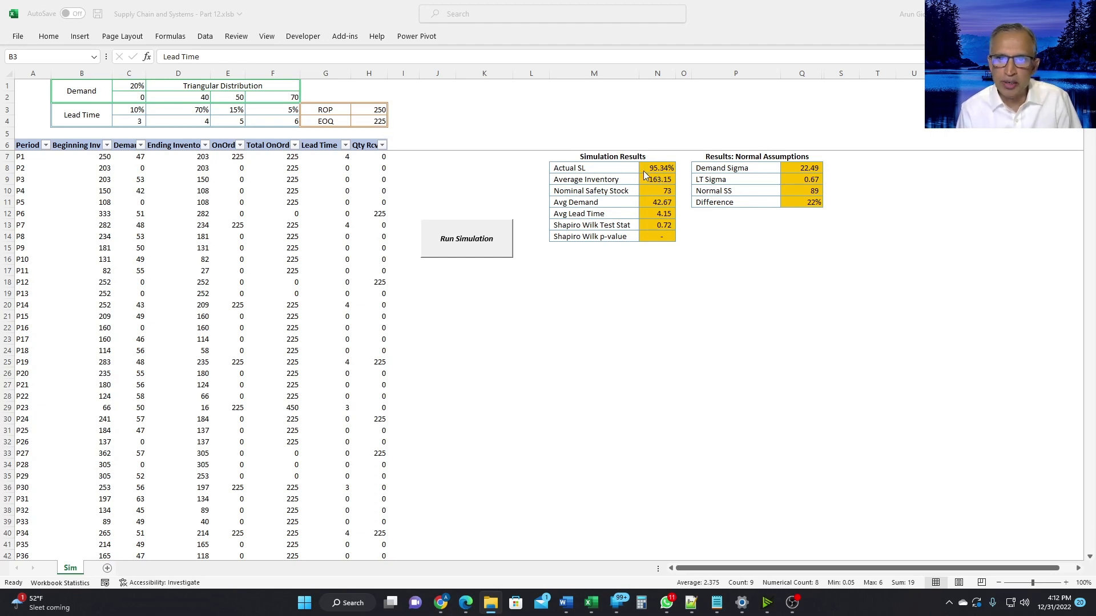
mouse_move(377, 112)
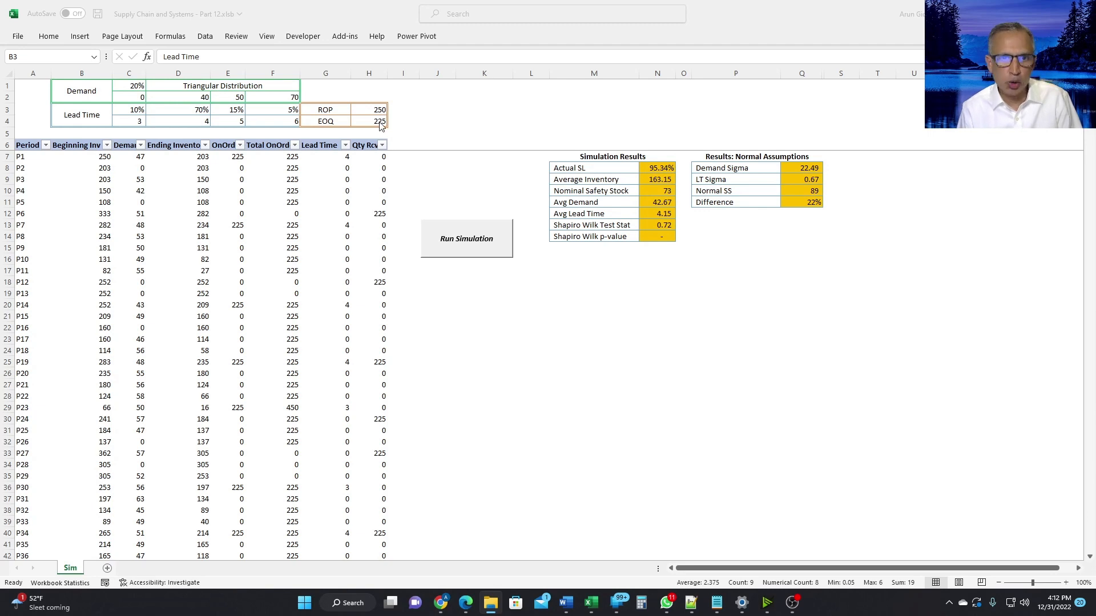
mouse_move(296, 135)
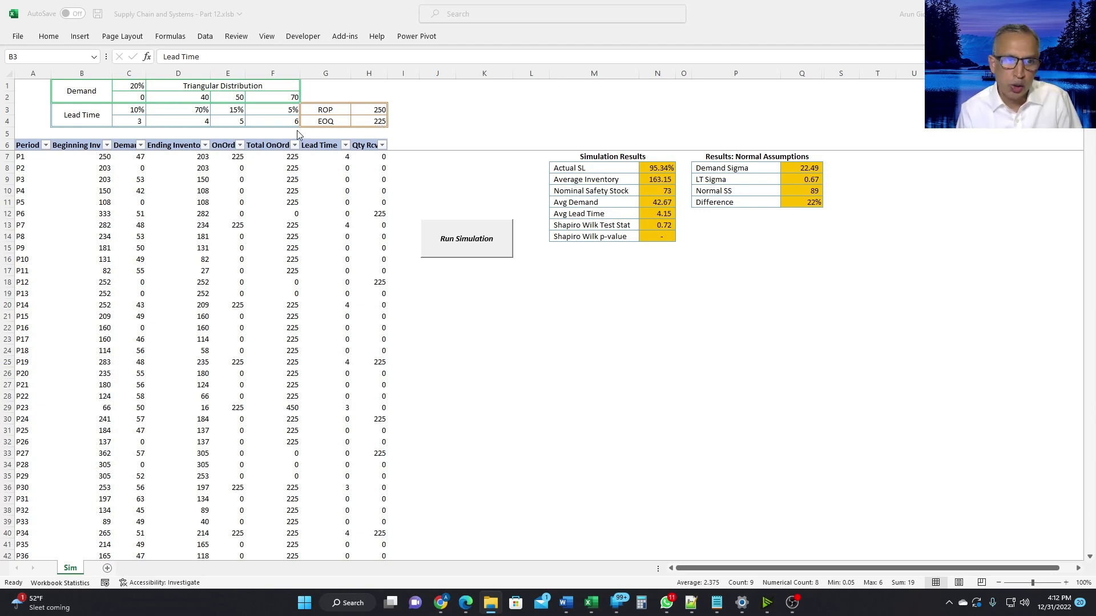
mouse_move(389, 164)
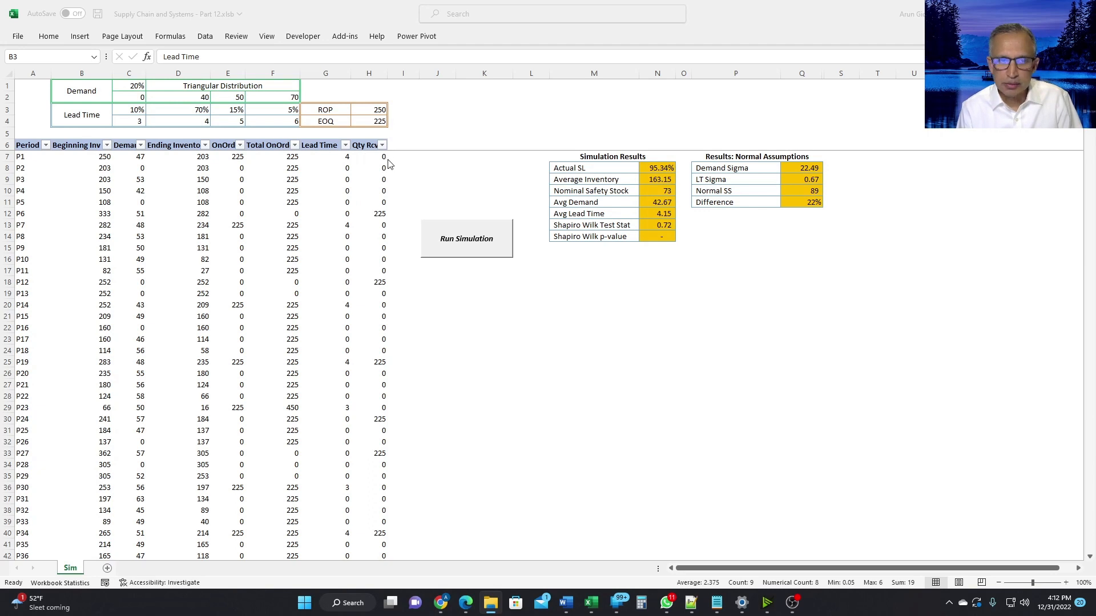
mouse_move(23, 166)
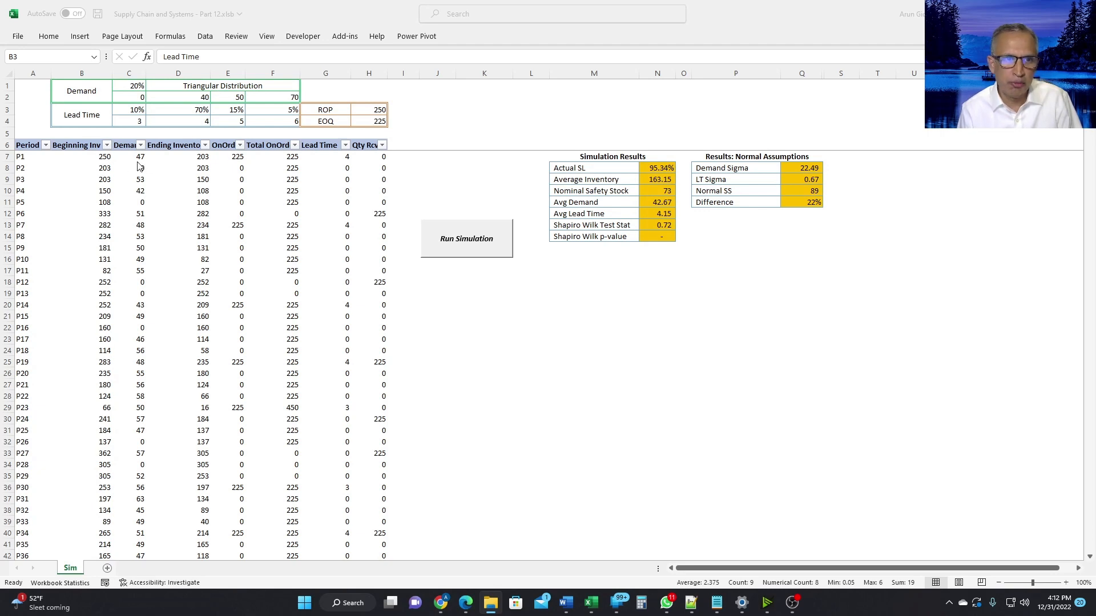
mouse_move(205, 166)
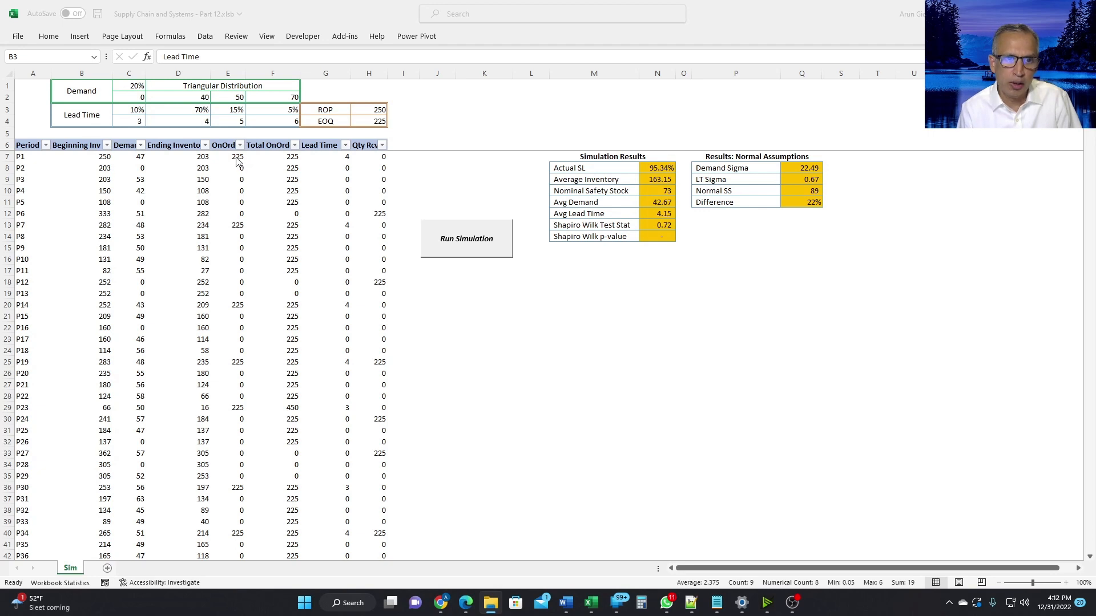
mouse_move(370, 124)
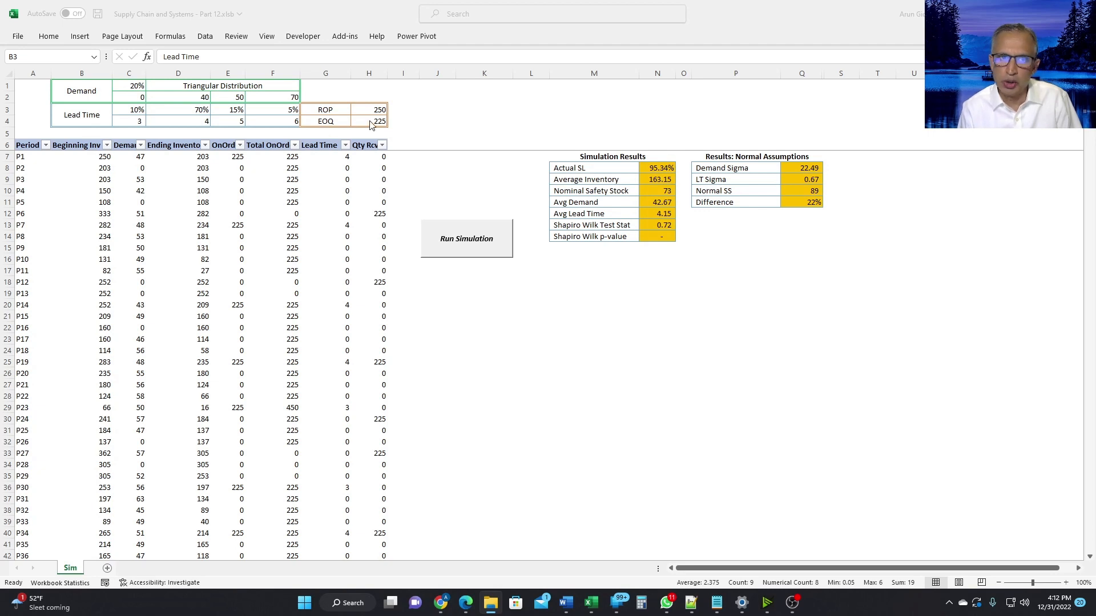
mouse_move(328, 161)
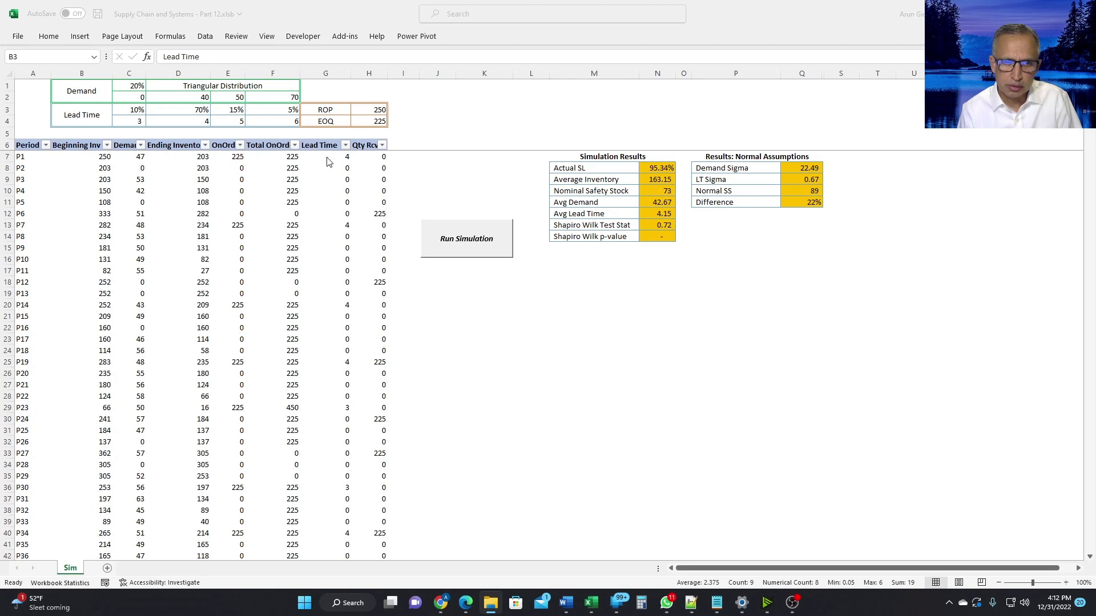
mouse_move(281, 166)
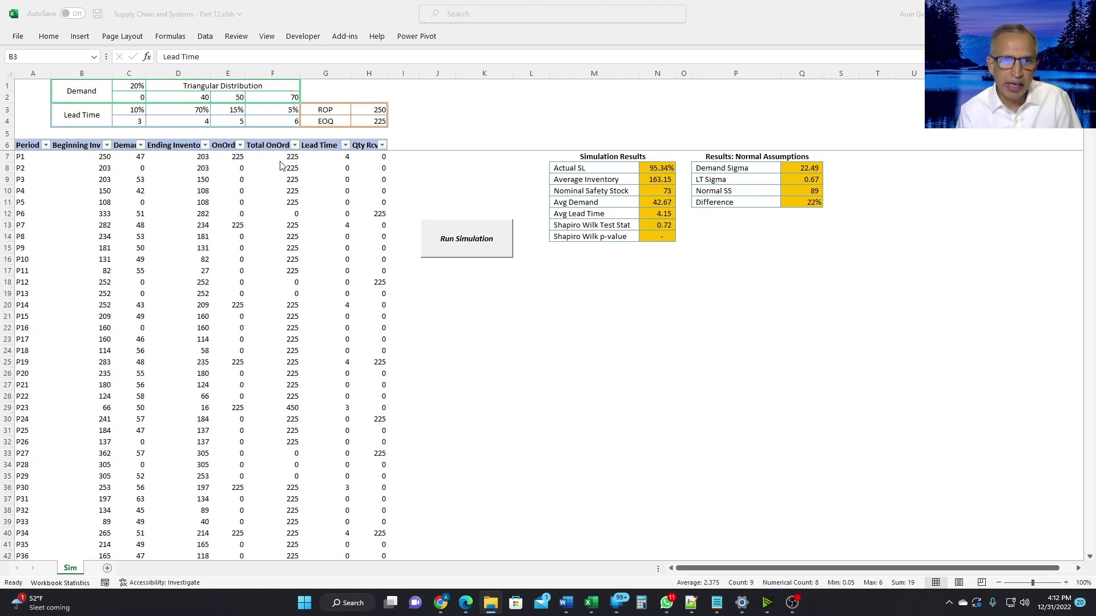
mouse_move(348, 168)
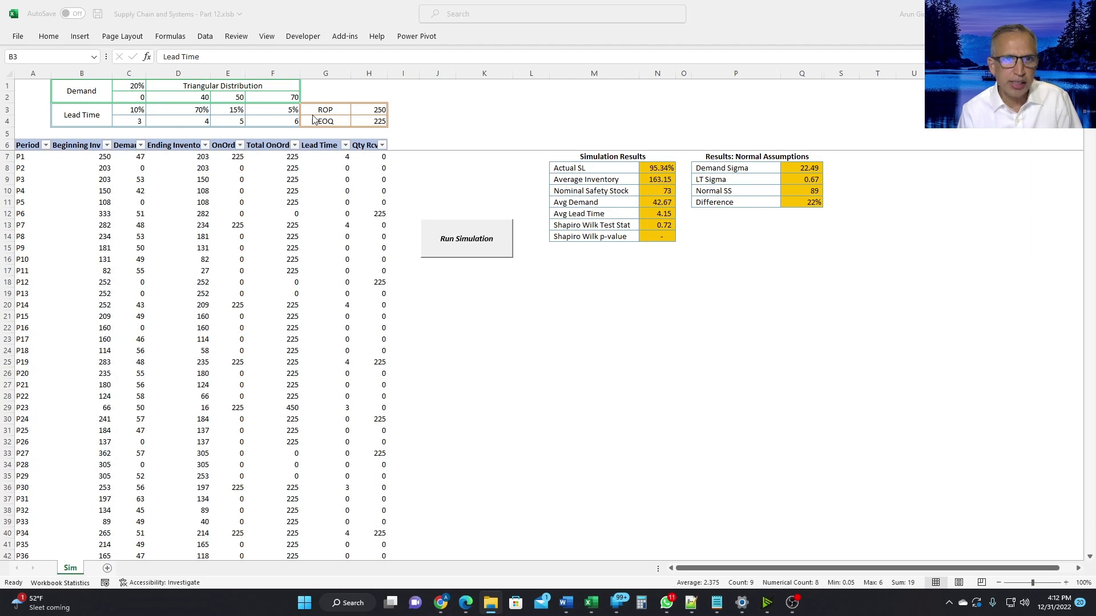
mouse_move(350, 164)
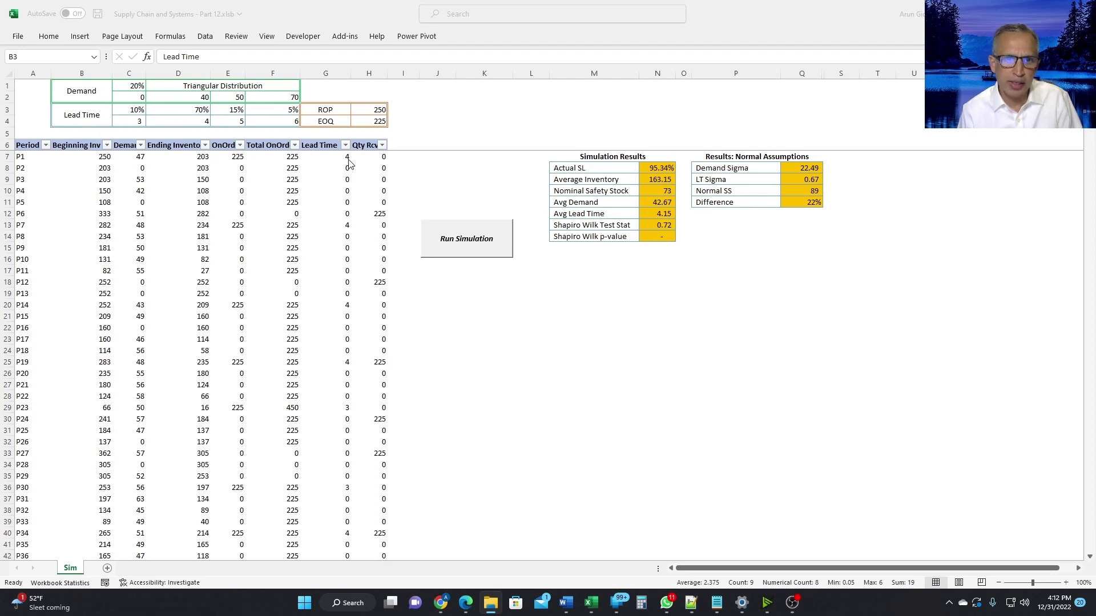
mouse_move(390, 221)
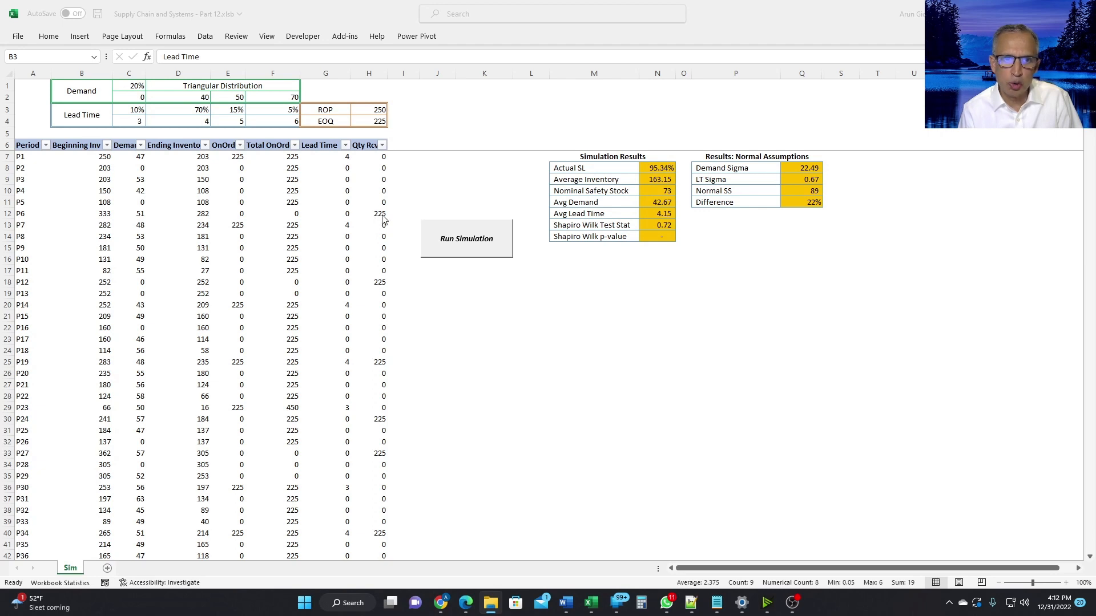
mouse_move(363, 180)
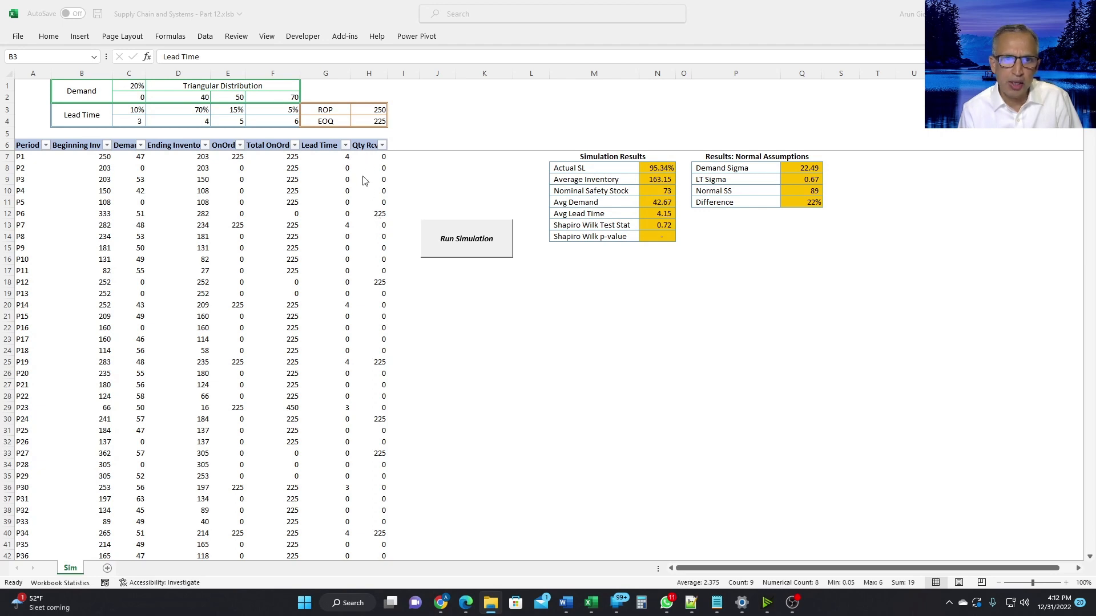
mouse_move(374, 174)
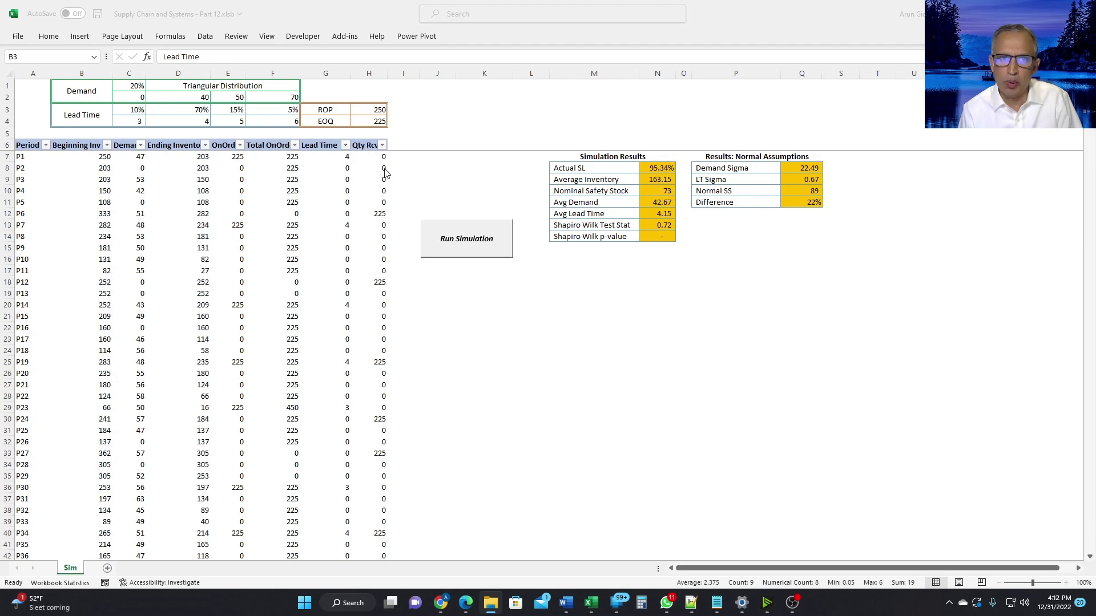
mouse_move(383, 221)
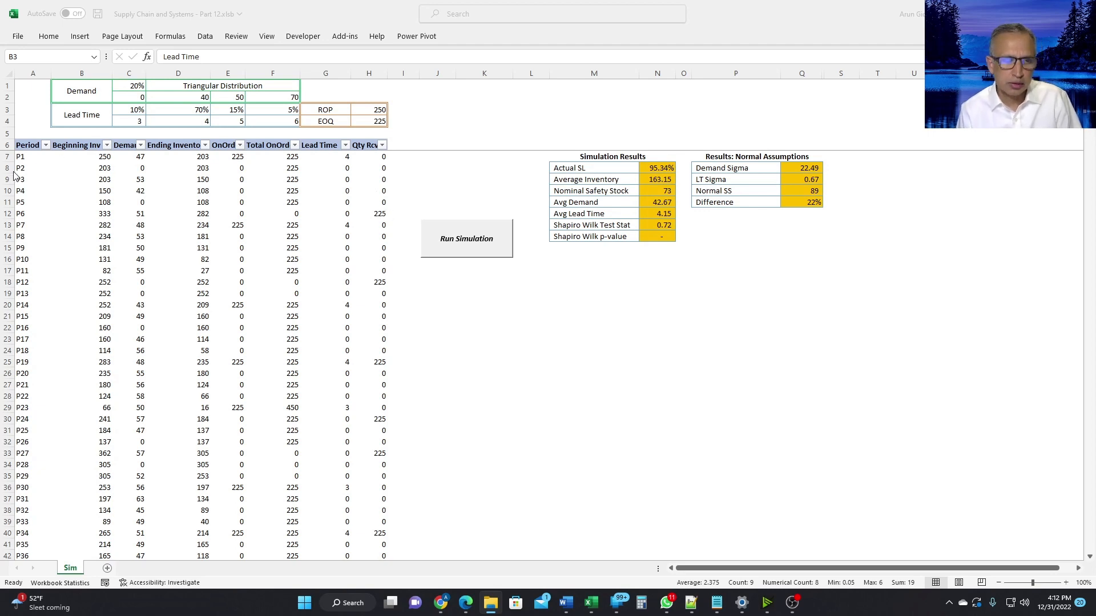
mouse_move(19, 175)
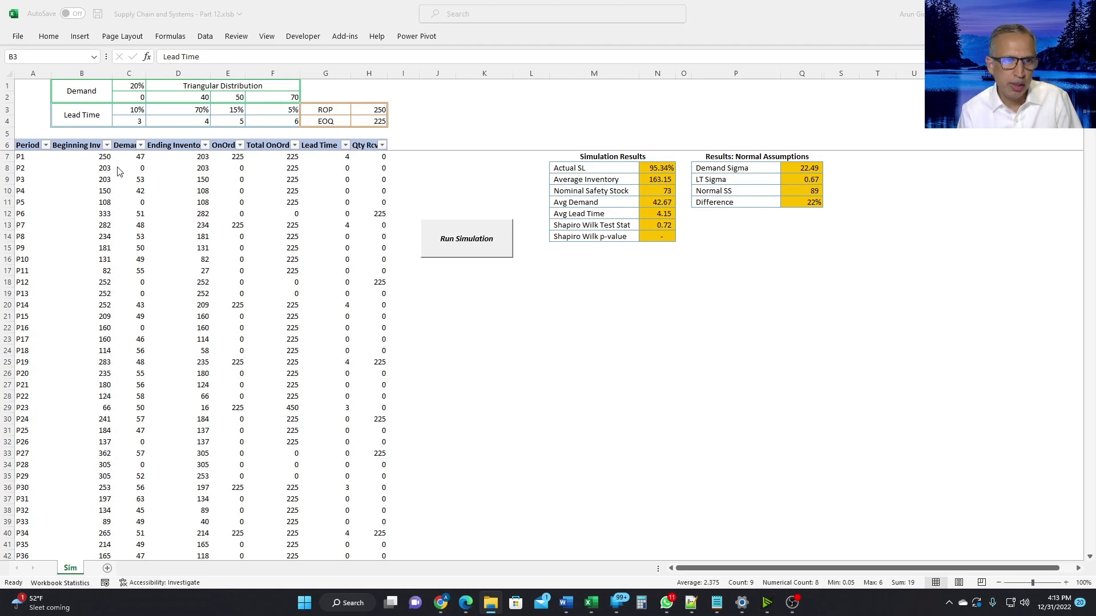
mouse_move(207, 163)
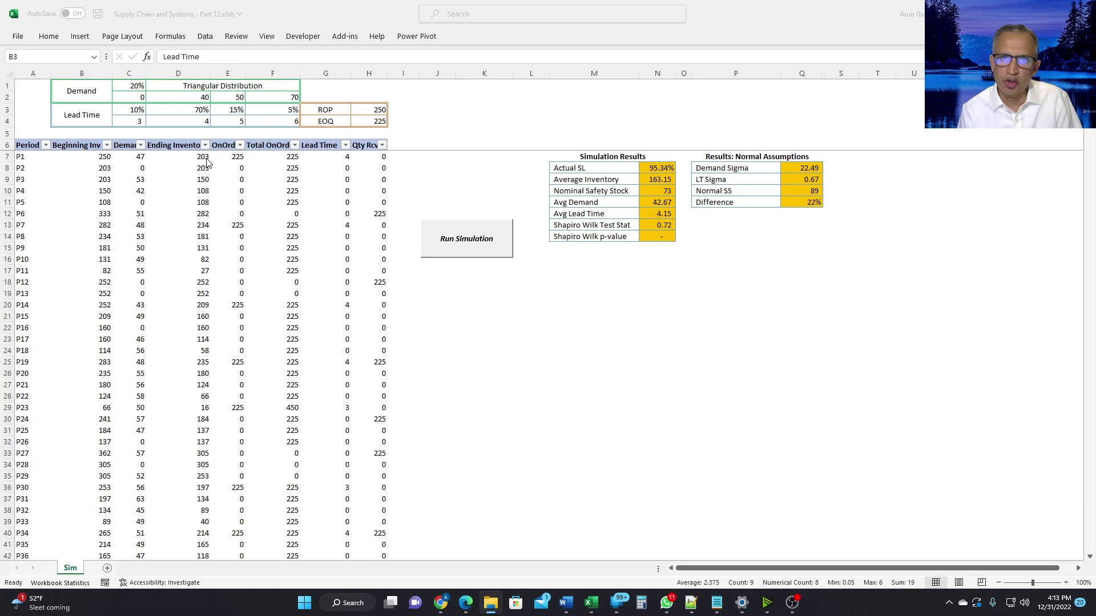
mouse_move(144, 172)
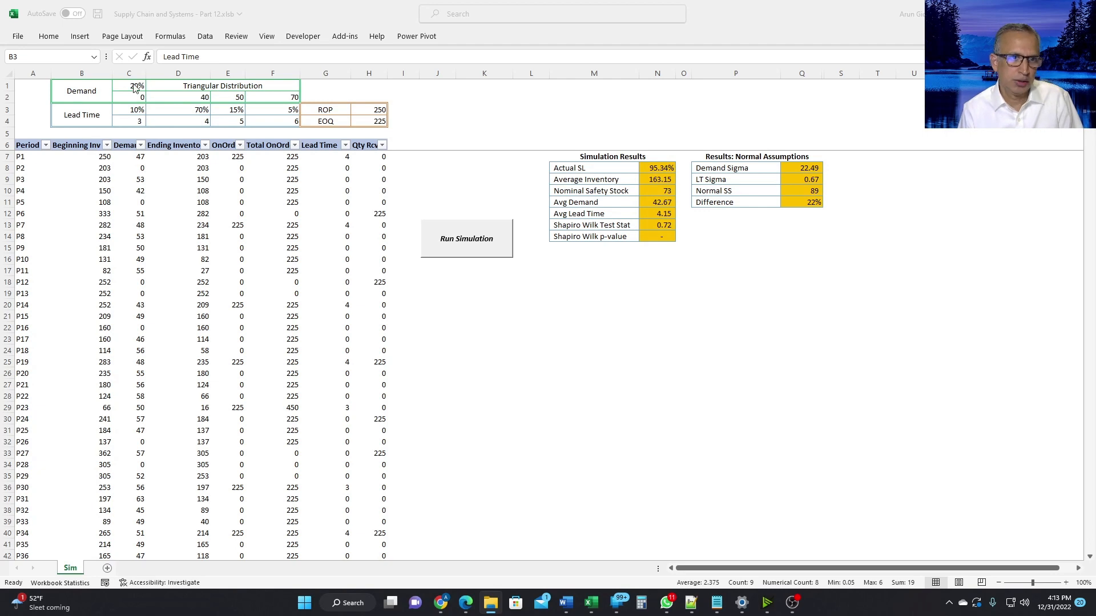
mouse_move(93, 99)
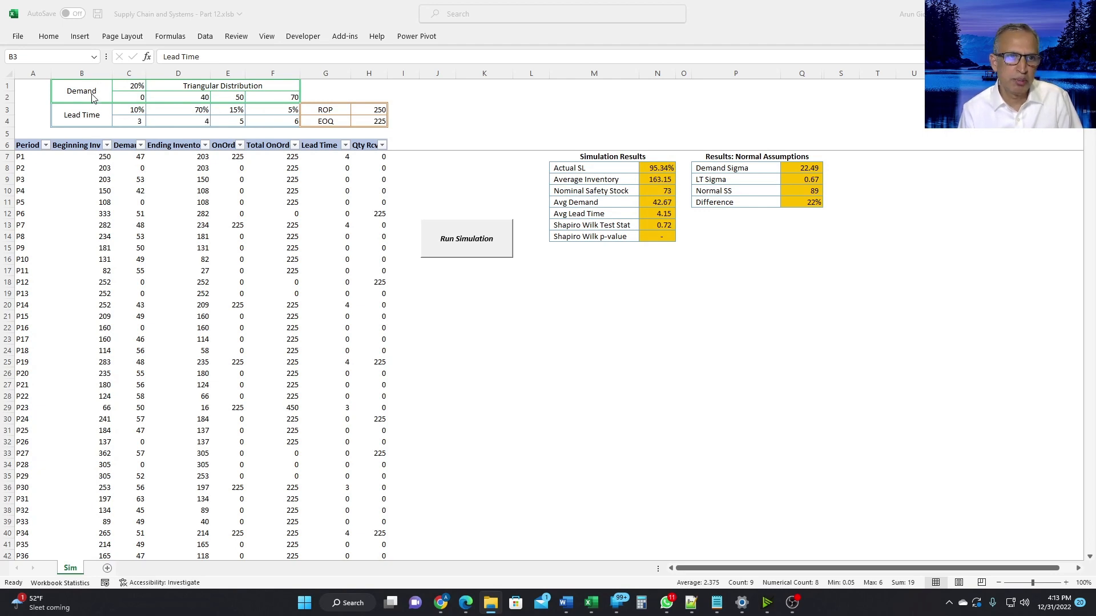
mouse_move(137, 177)
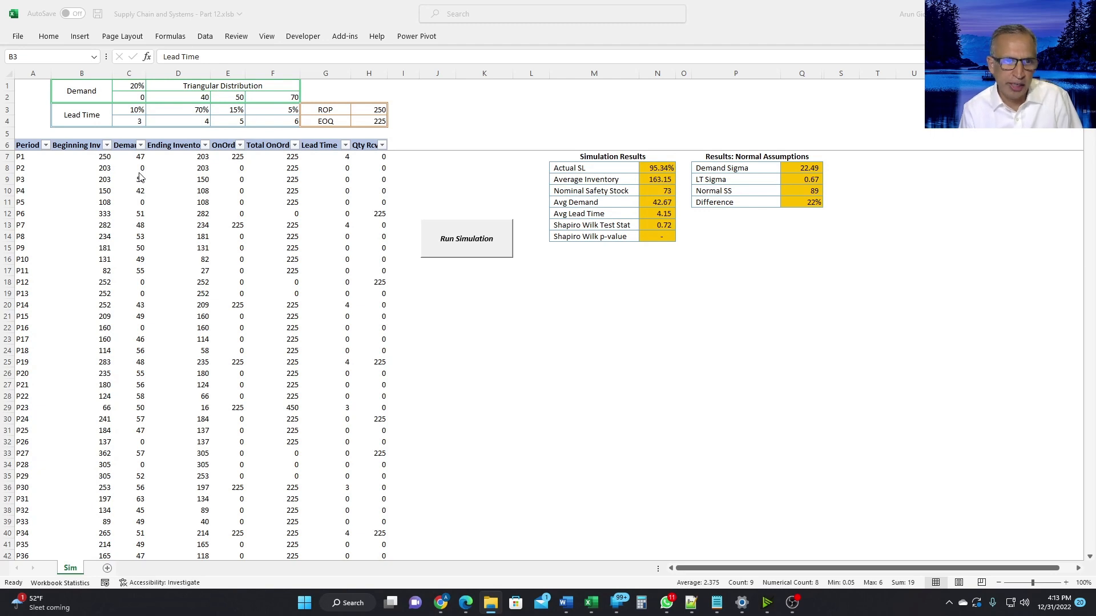
mouse_move(206, 177)
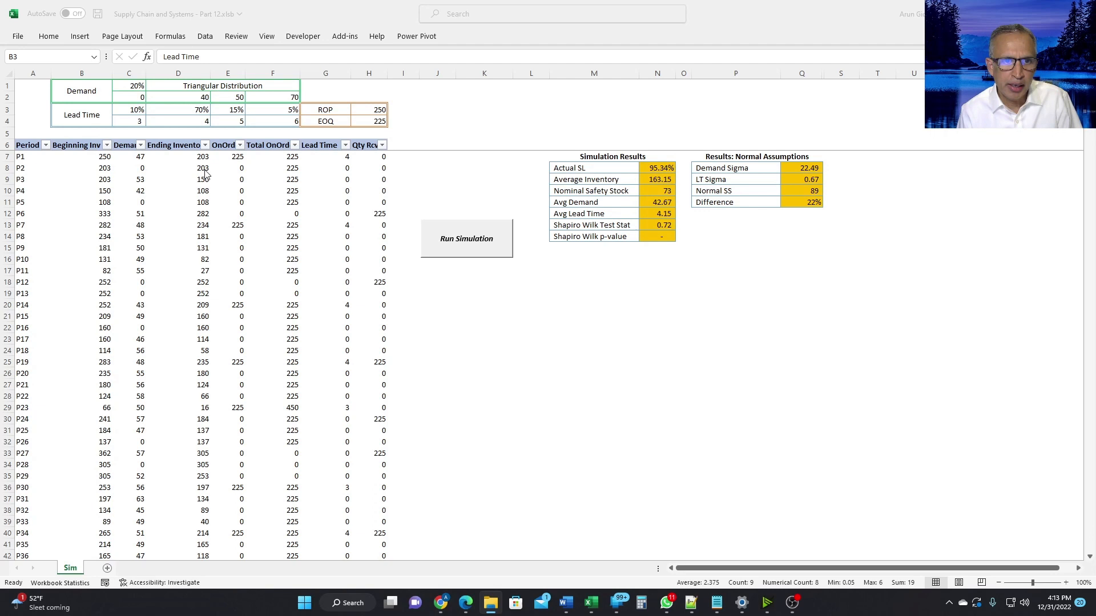
mouse_move(236, 177)
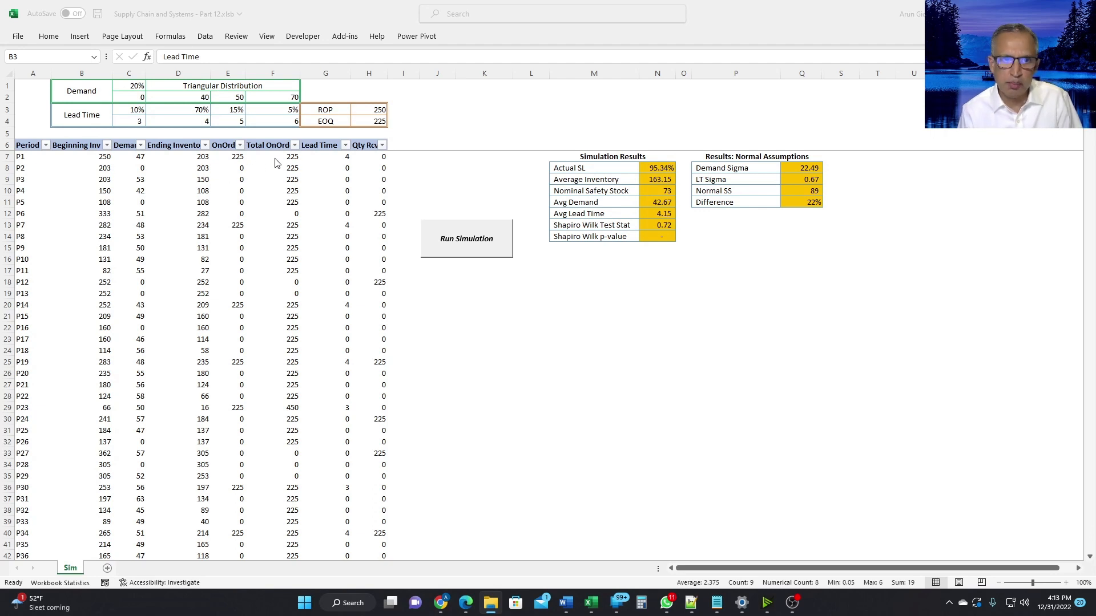
mouse_move(388, 112)
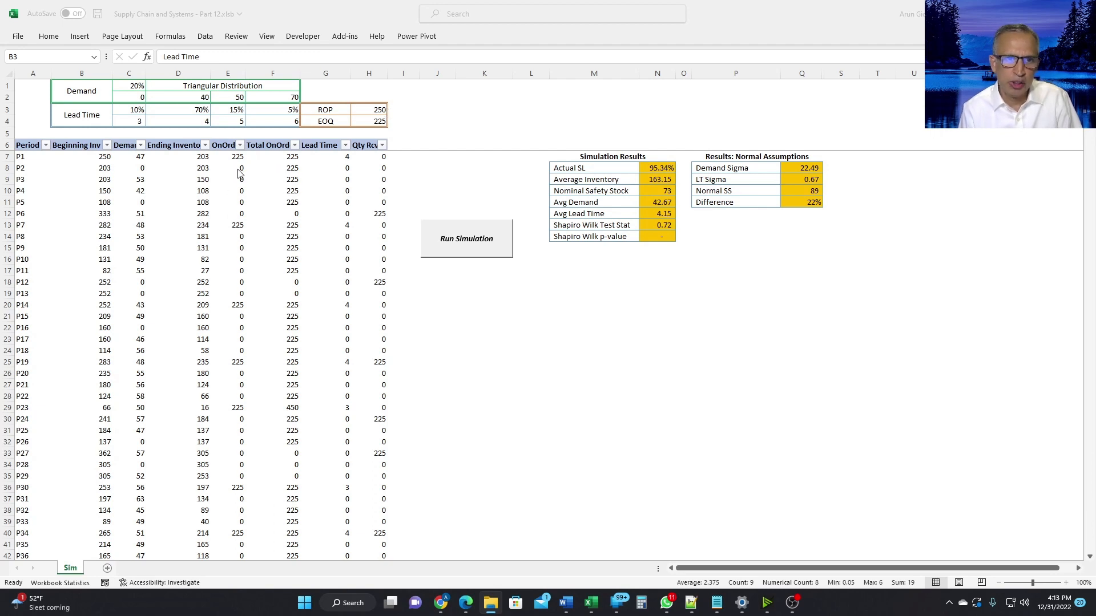
mouse_move(301, 174)
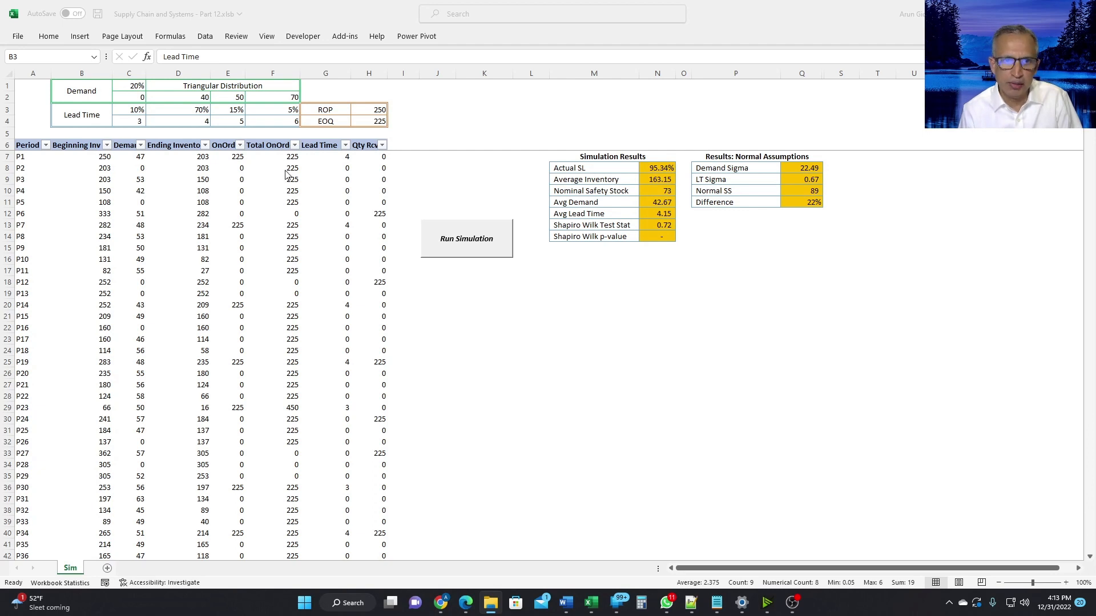
mouse_move(94, 187)
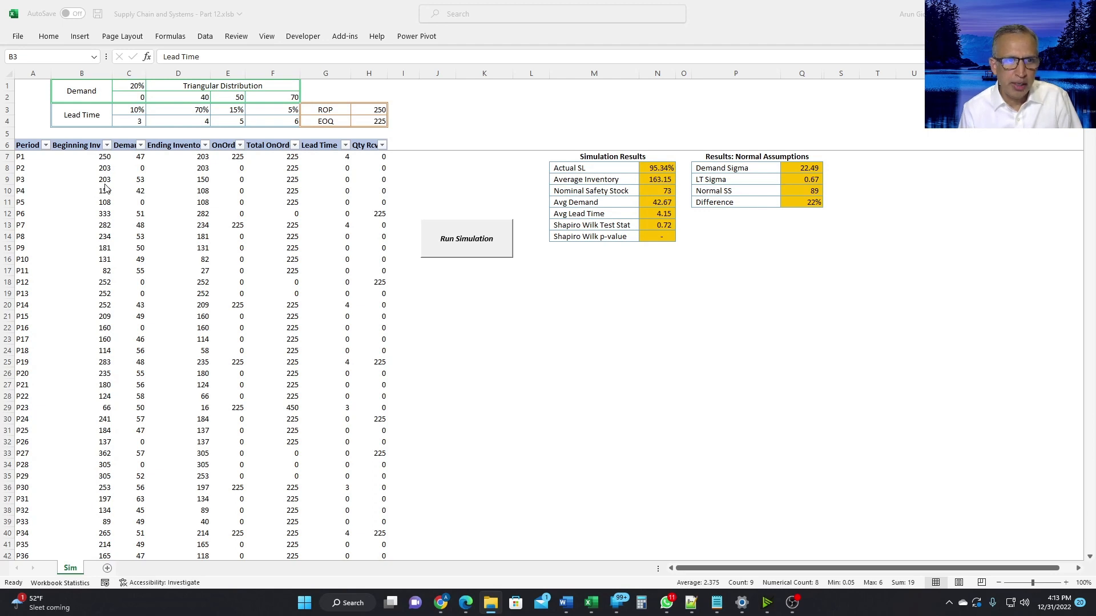
mouse_move(204, 173)
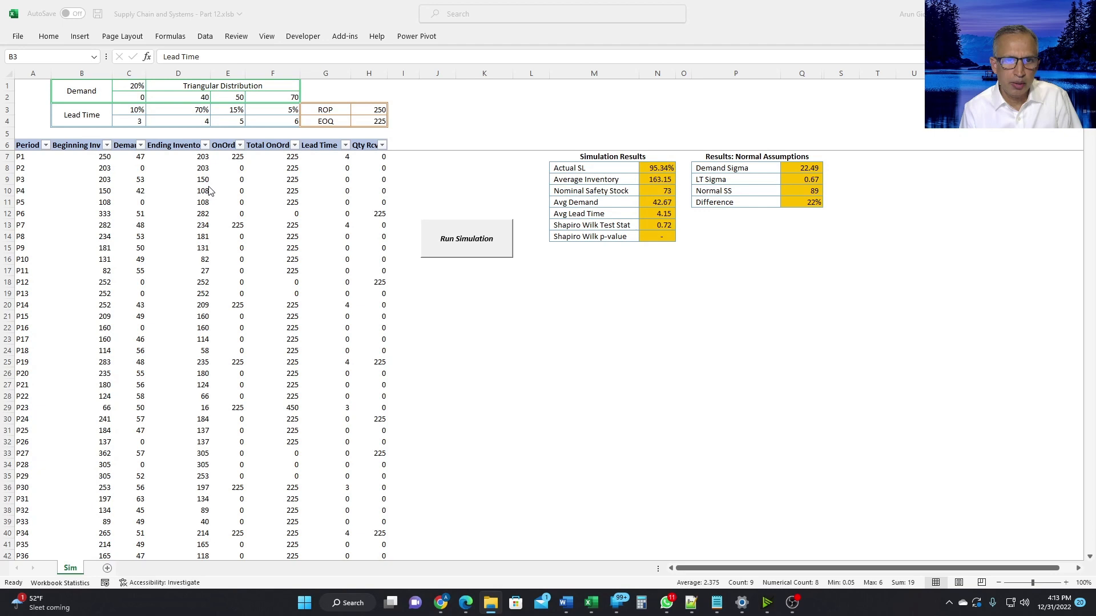
mouse_move(256, 212)
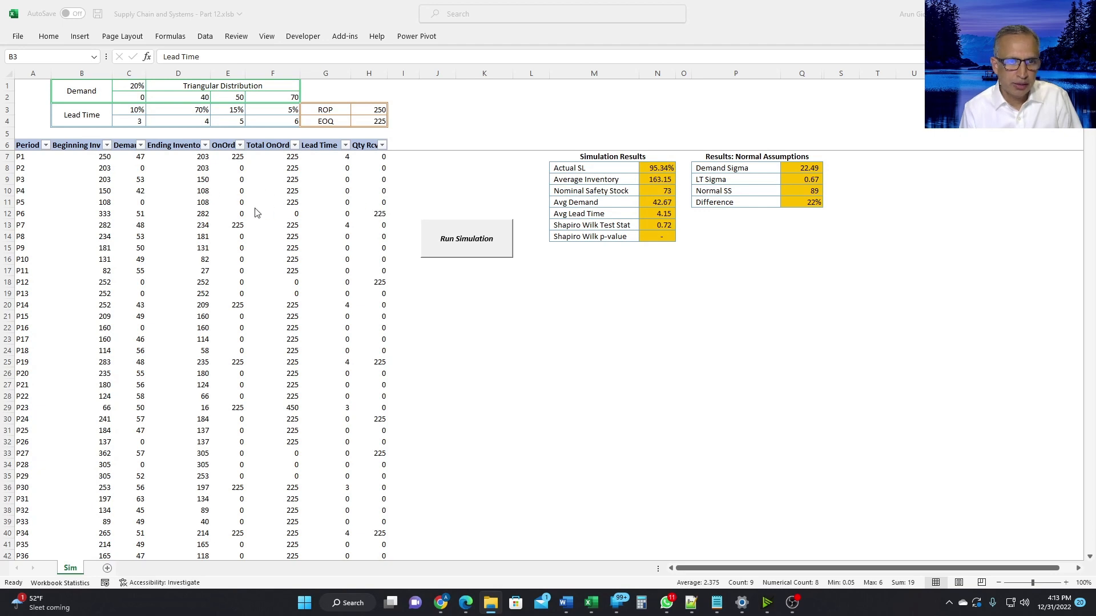
mouse_move(107, 210)
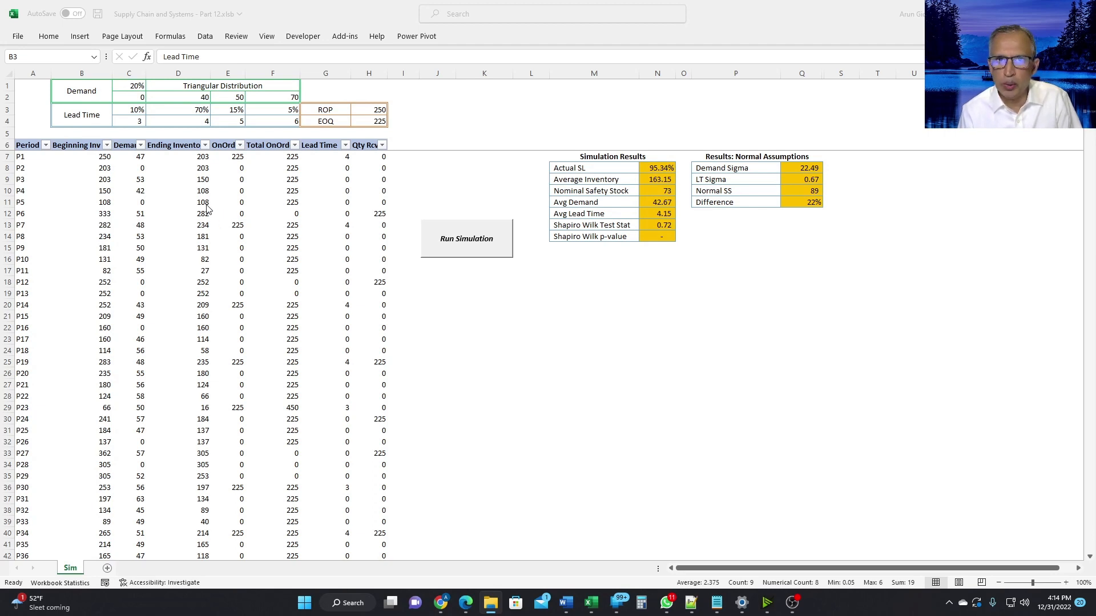
mouse_move(133, 224)
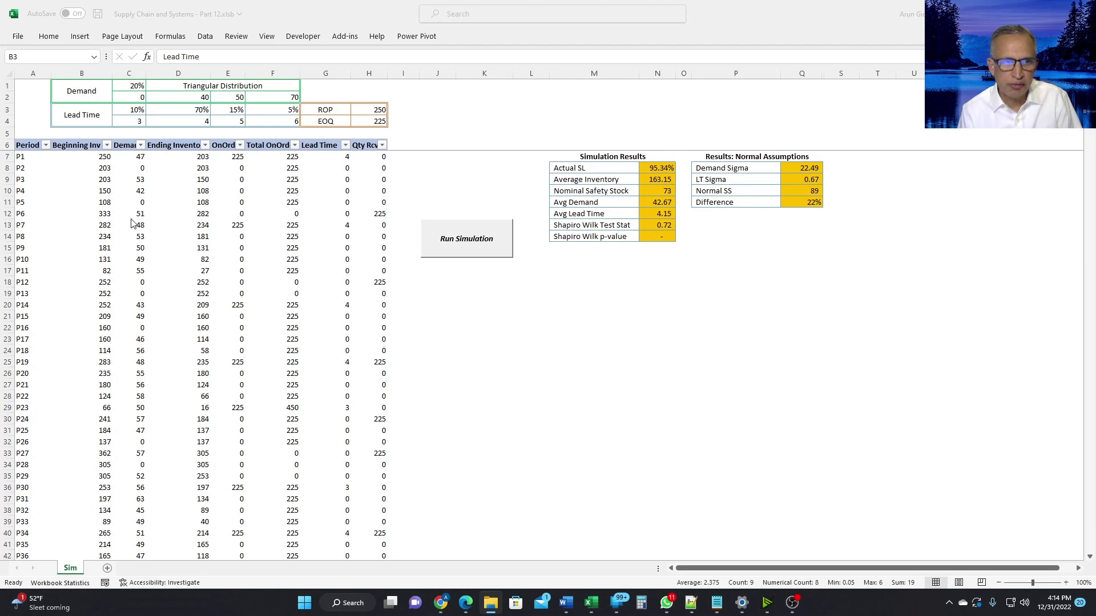
mouse_move(105, 224)
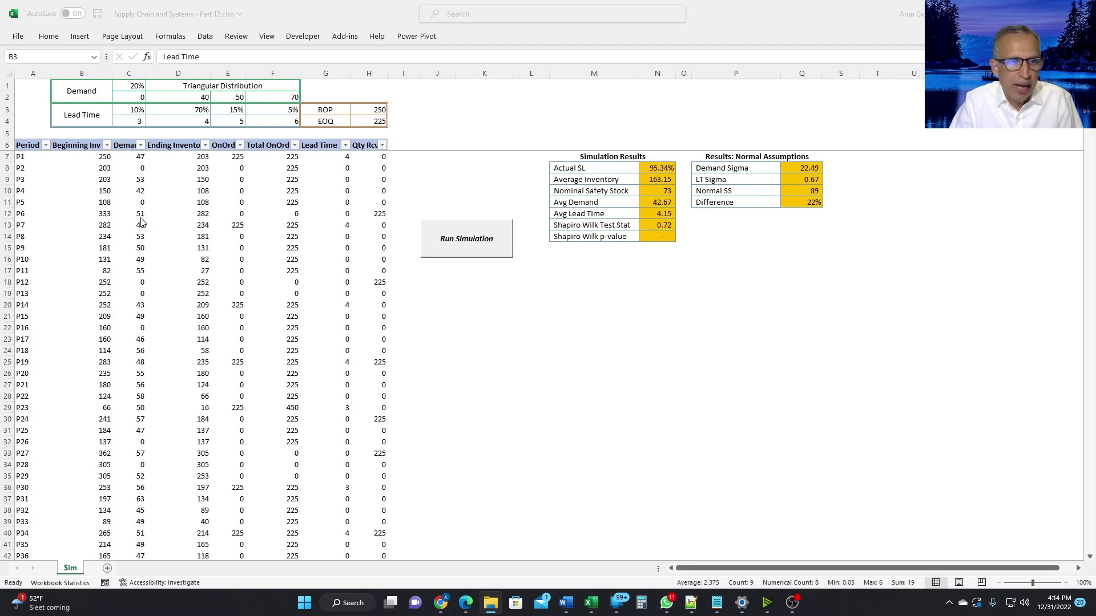
mouse_move(203, 223)
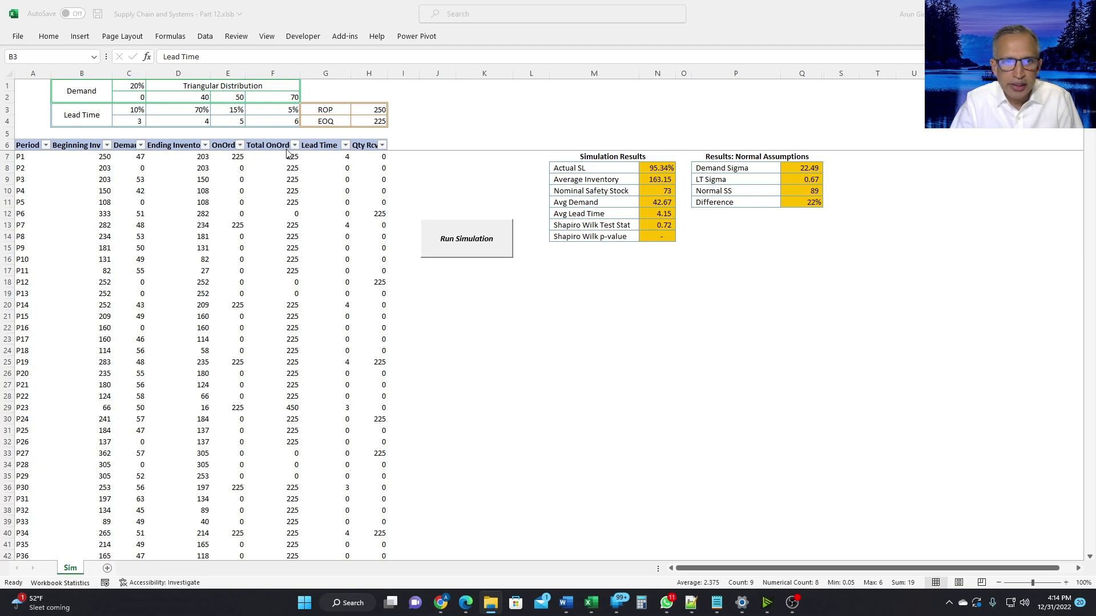
mouse_move(241, 222)
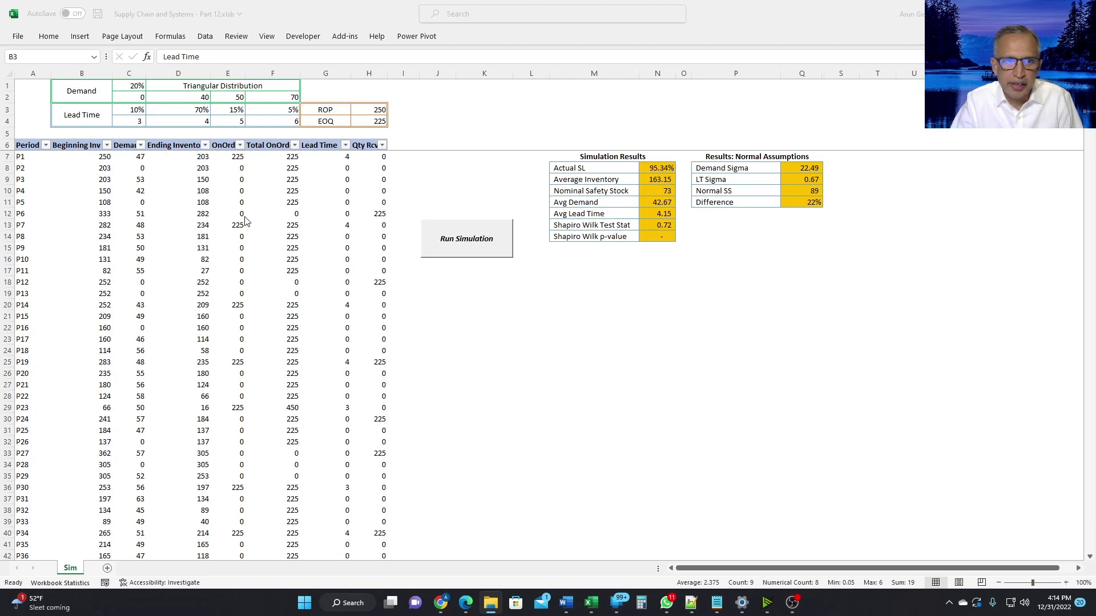
mouse_move(236, 302)
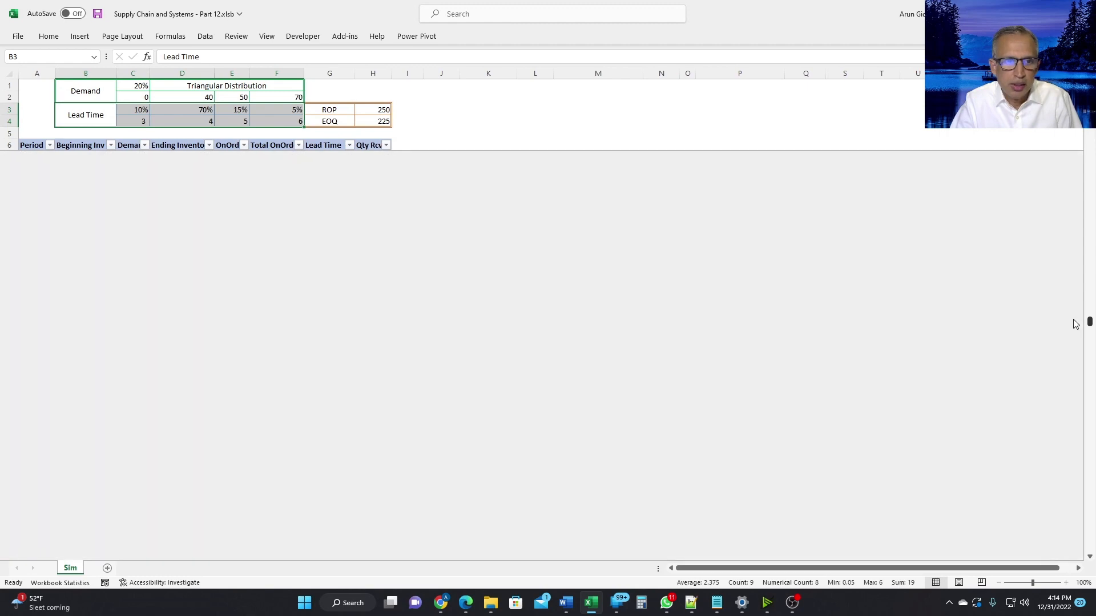
scroll(down, 3)
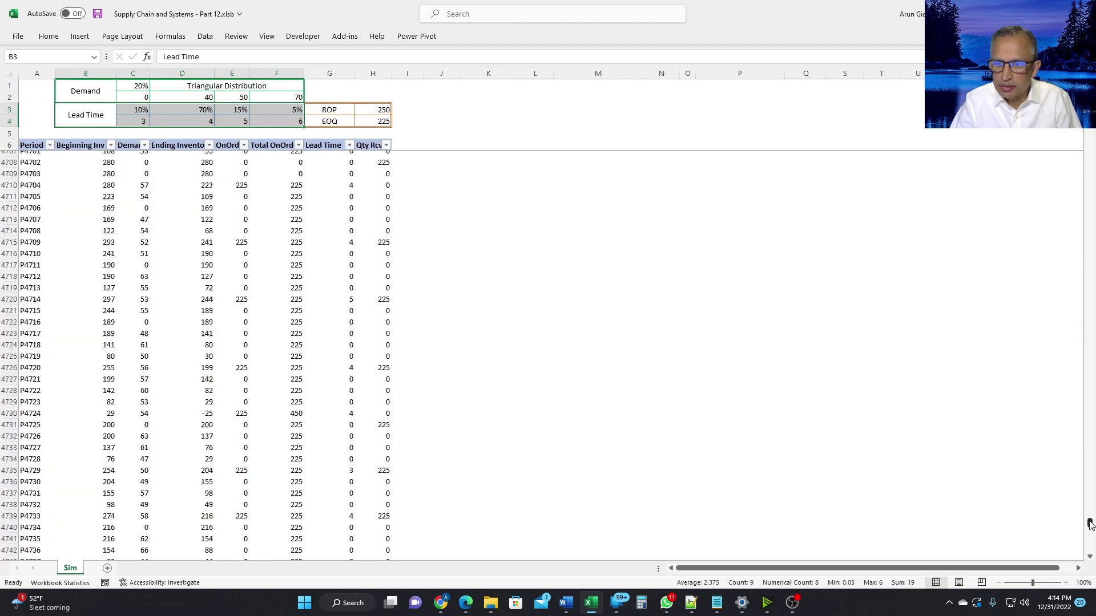
scroll(down, 3)
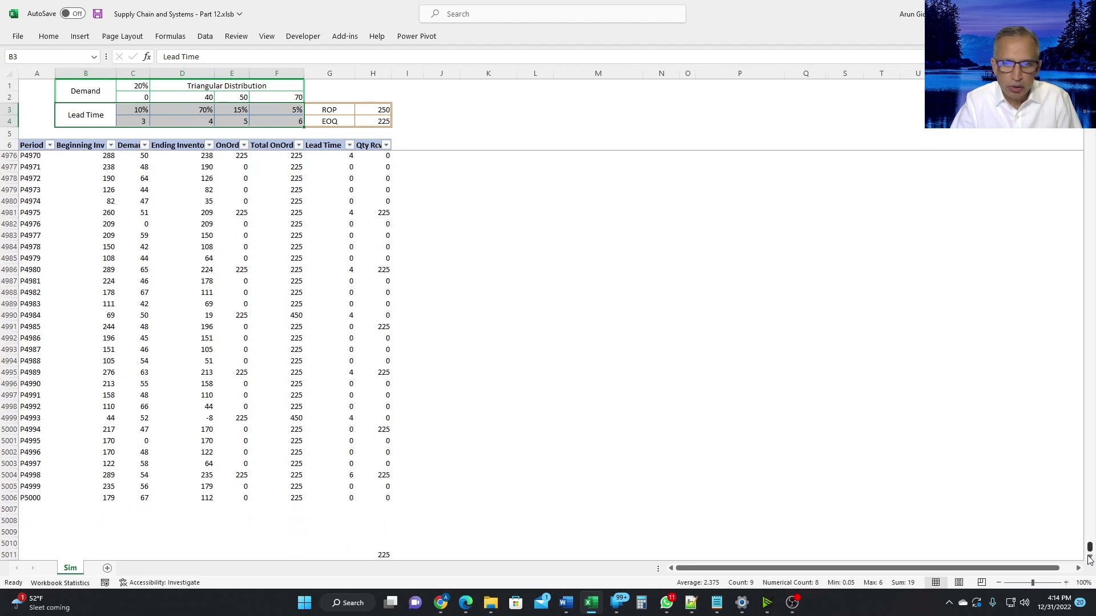
scroll(up, 3)
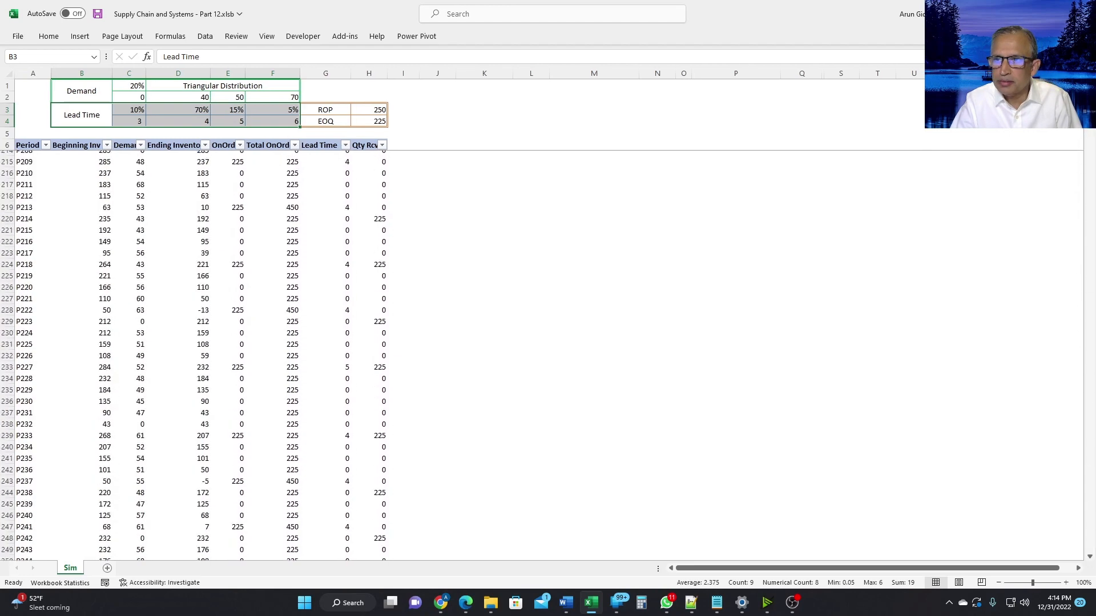
Step: Select an empty cell below the results summary showing 95.34% service level and 163.15 average inventory
click(466, 239)
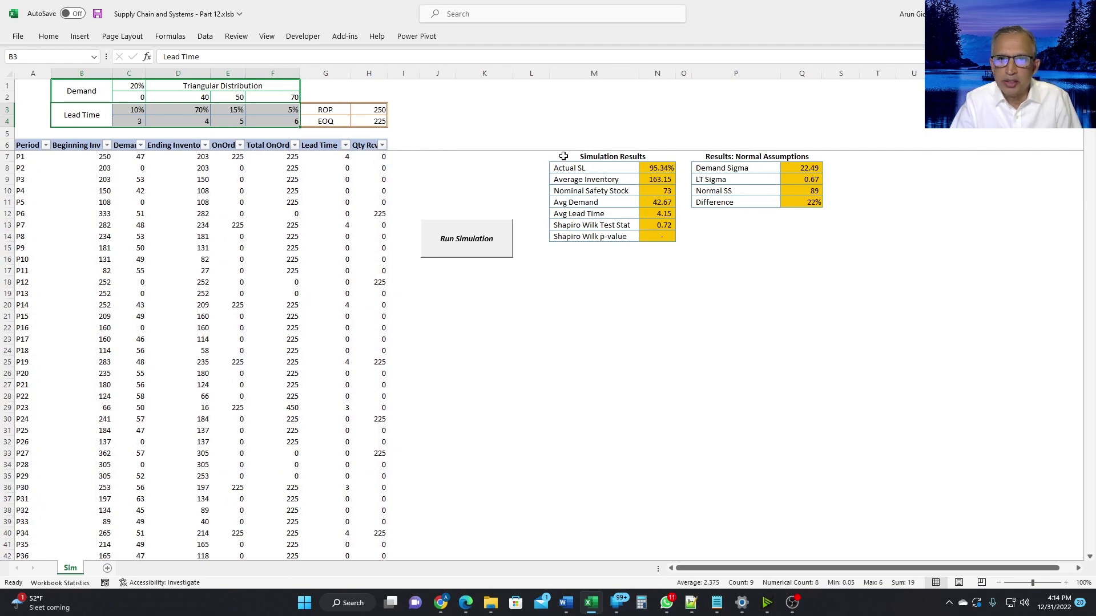
click(594, 258)
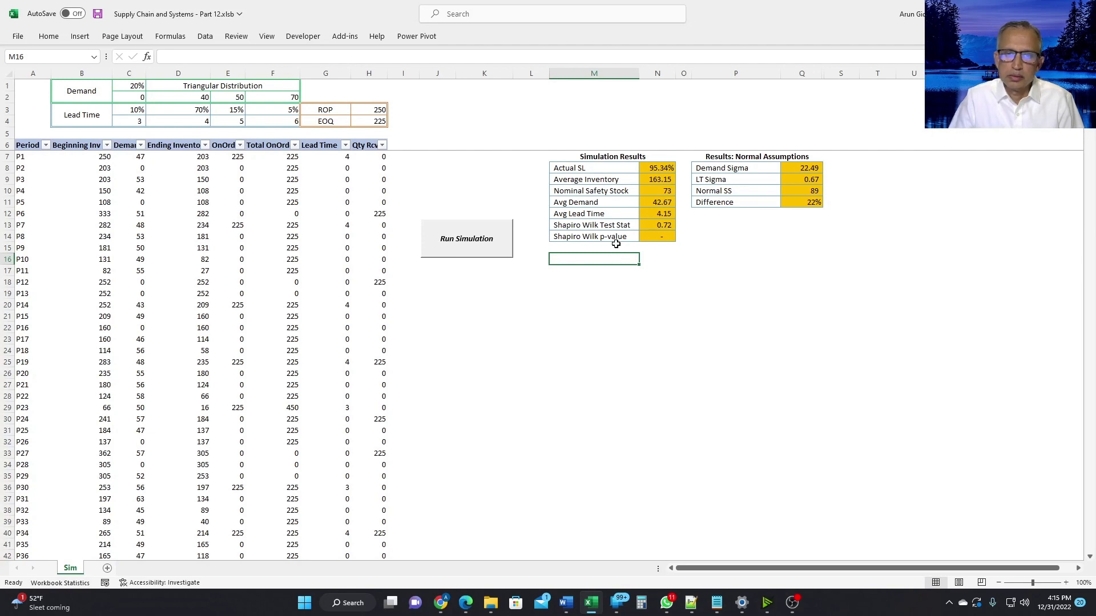
mouse_move(616, 236)
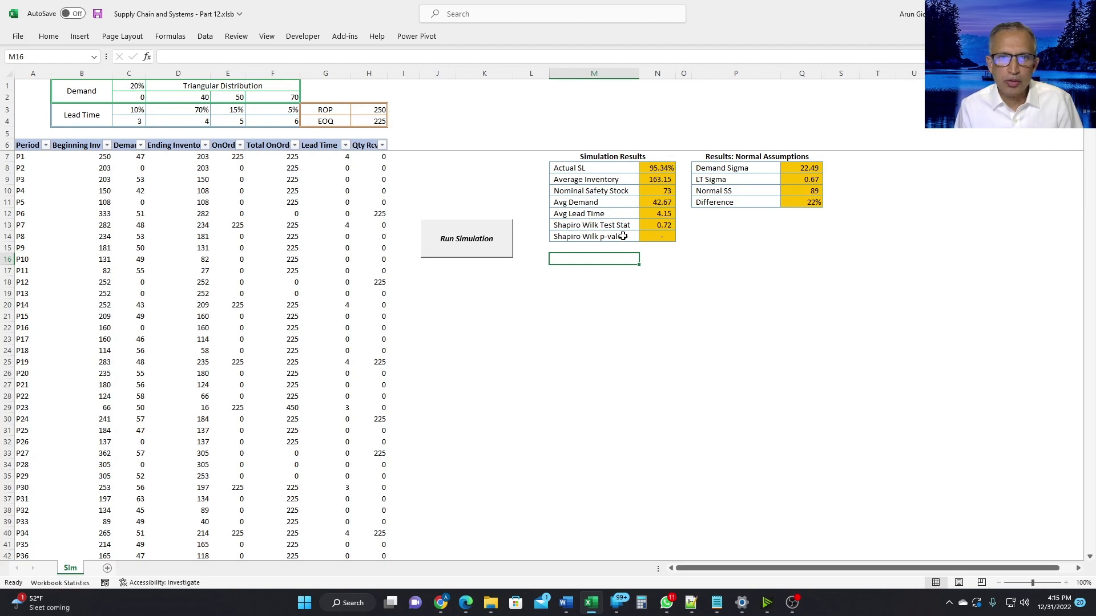
mouse_move(149, 94)
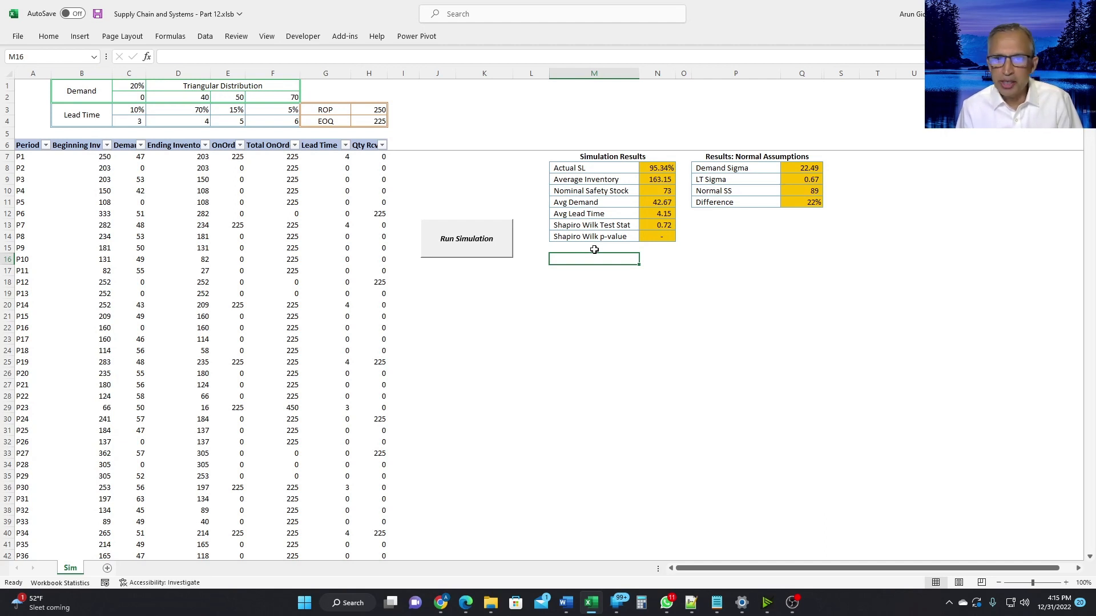
mouse_move(595, 241)
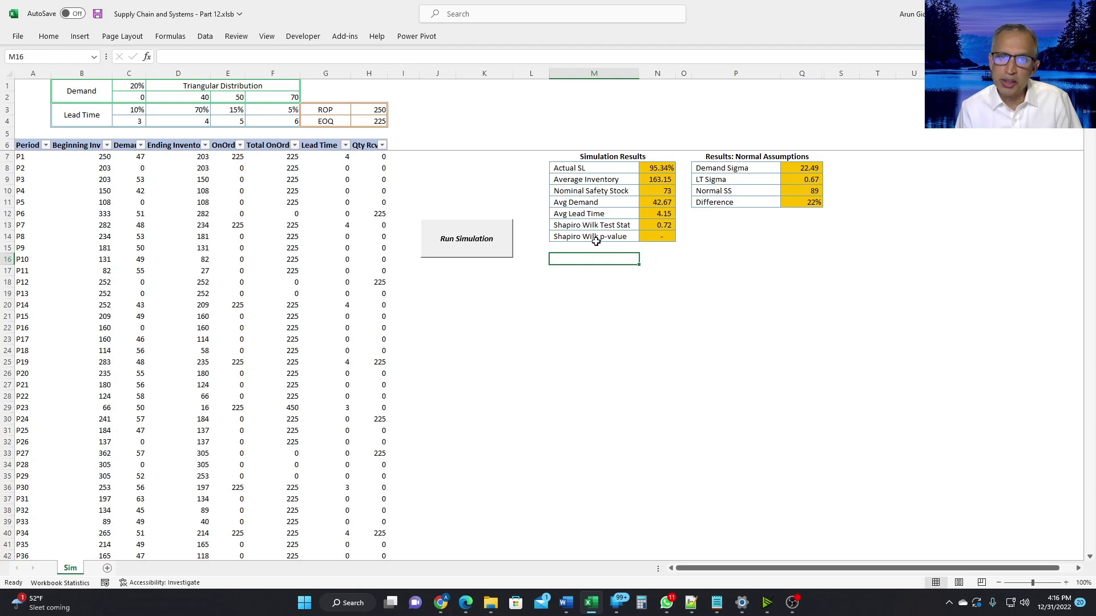
mouse_move(597, 246)
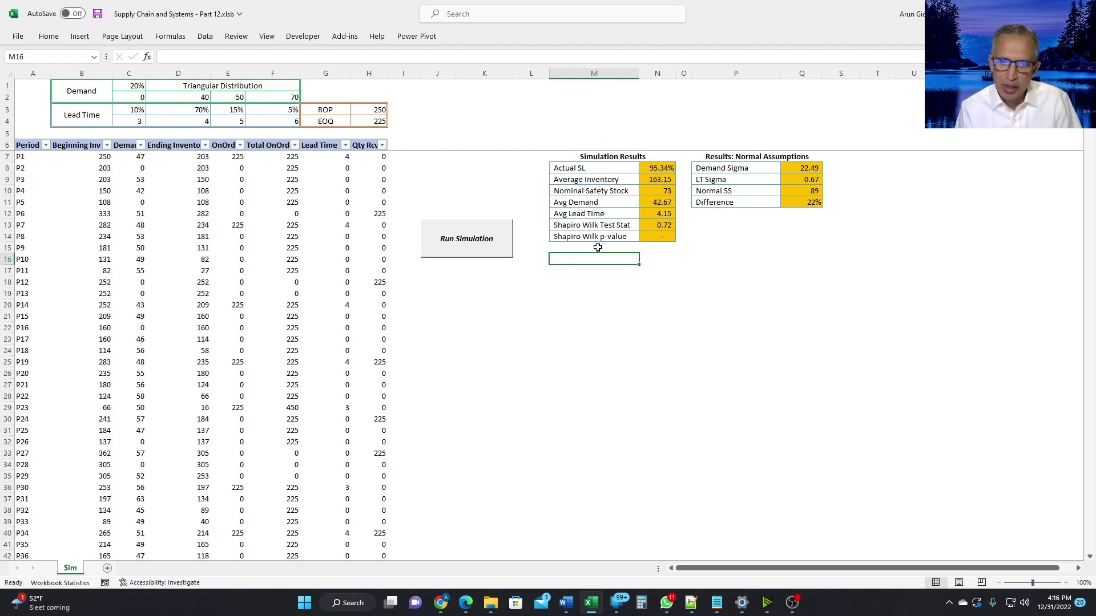
mouse_move(615, 229)
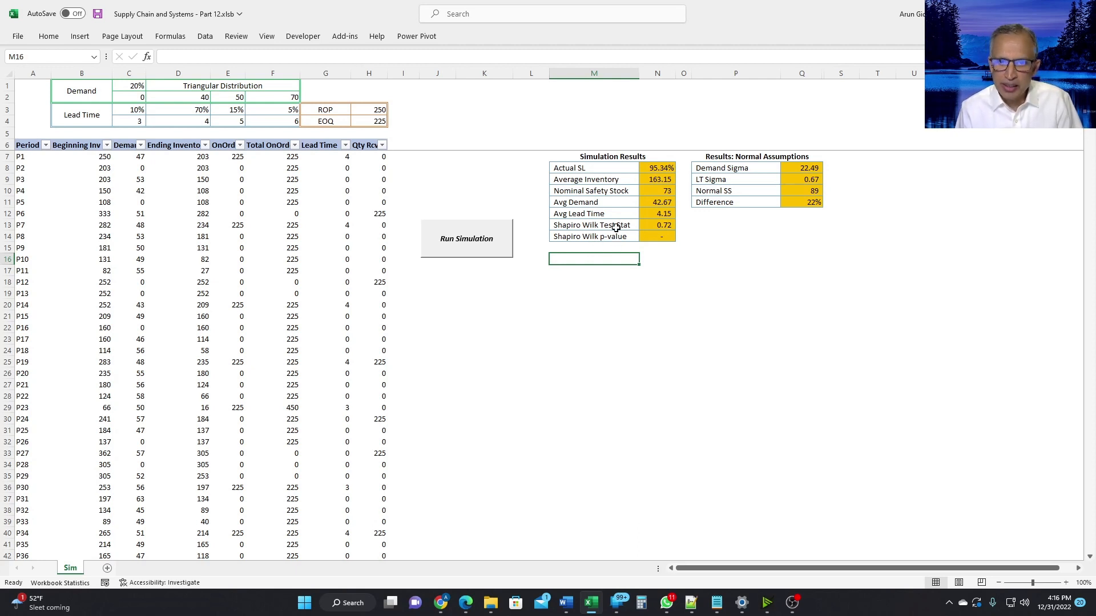
mouse_move(617, 237)
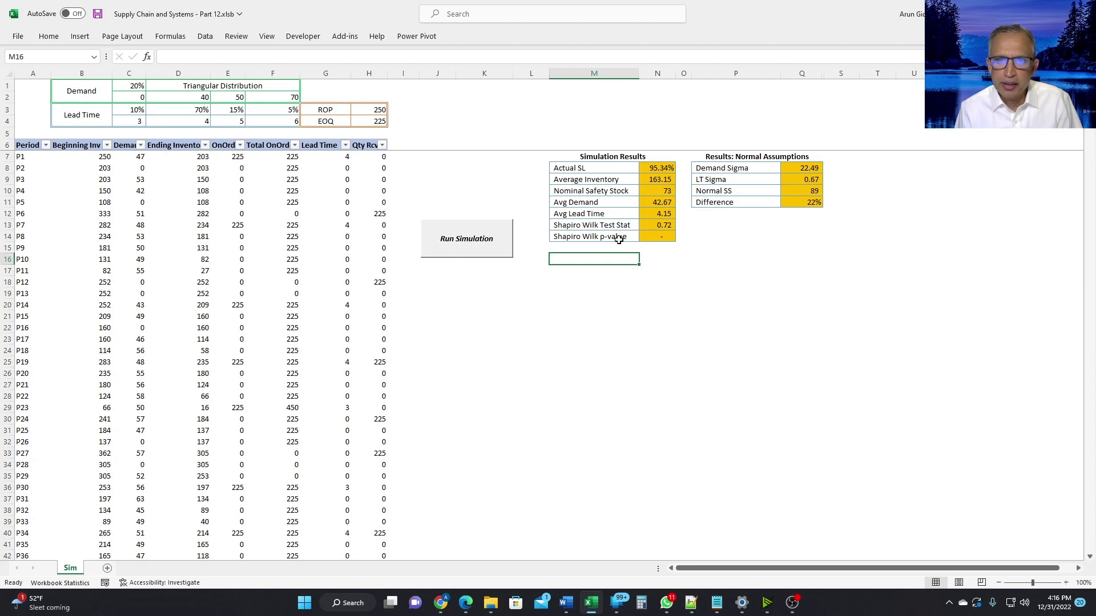
mouse_move(130, 172)
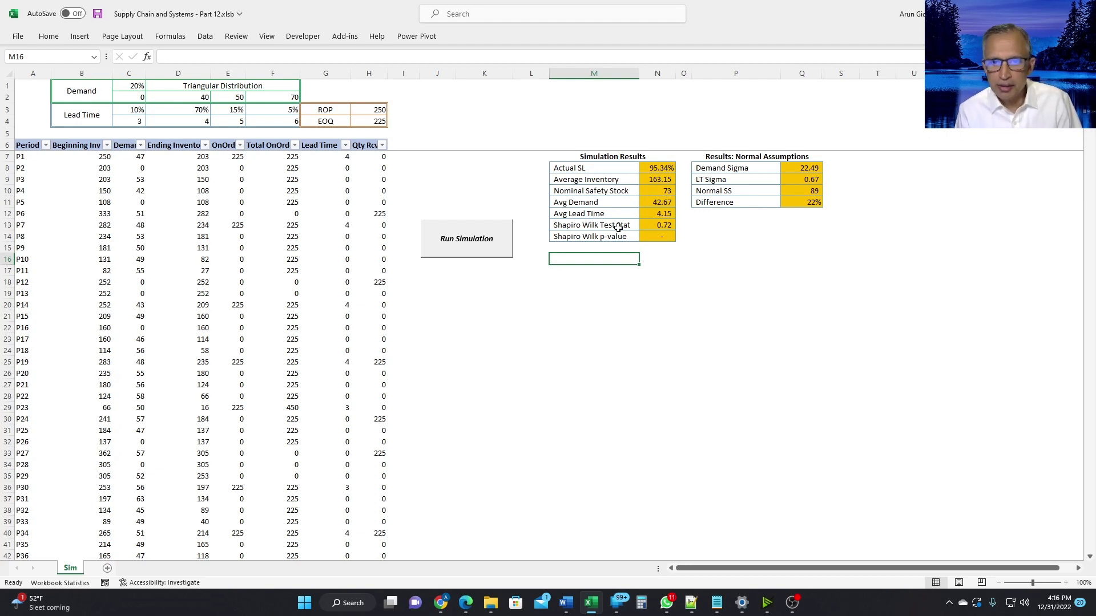
mouse_move(617, 203)
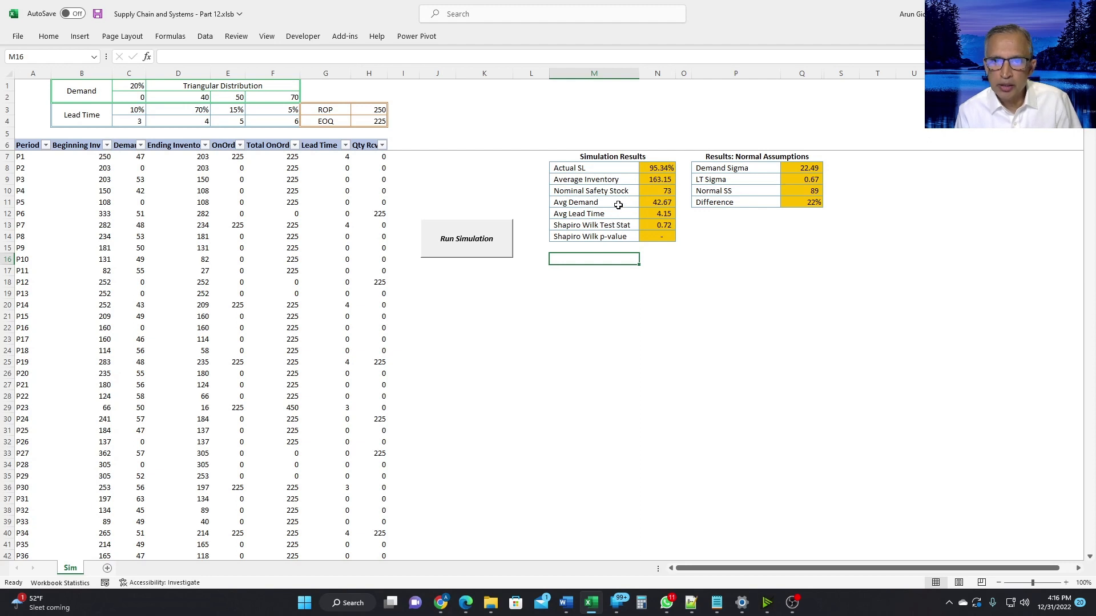
mouse_move(610, 218)
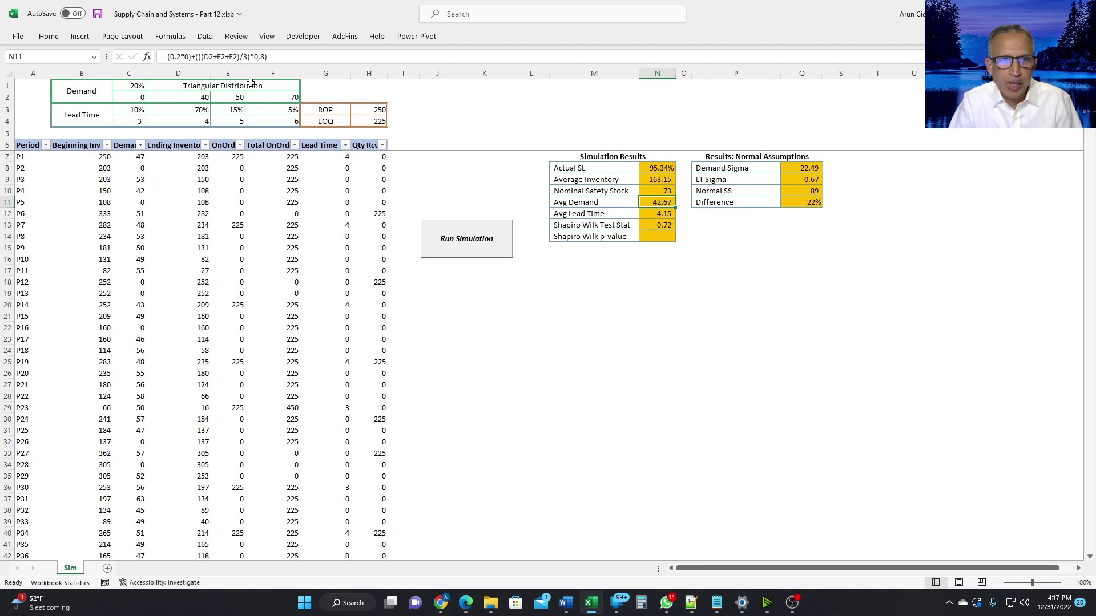
mouse_move(615, 207)
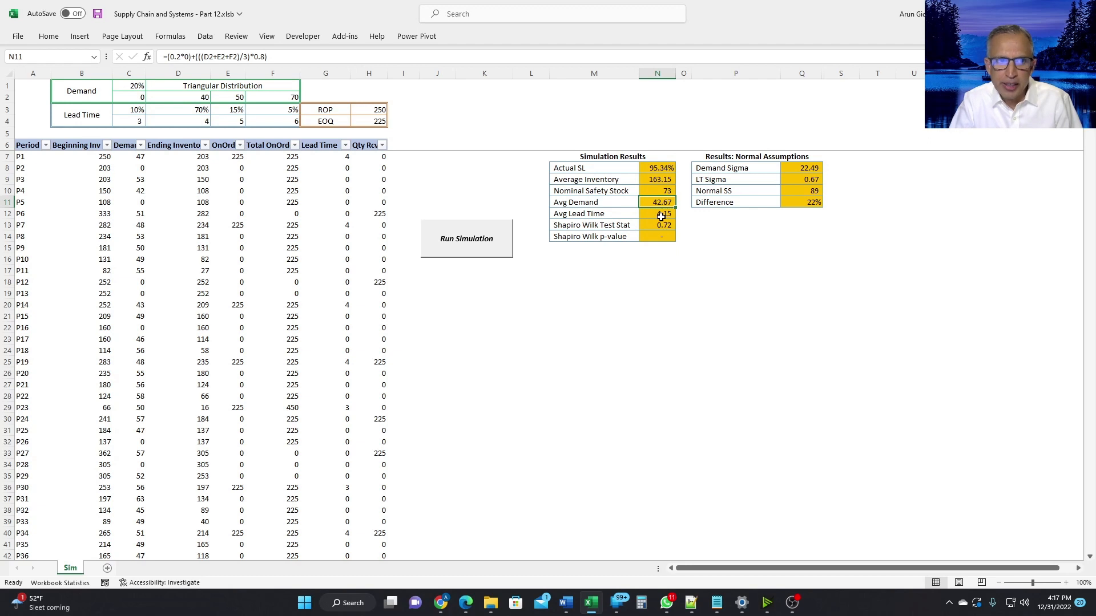
click(661, 213)
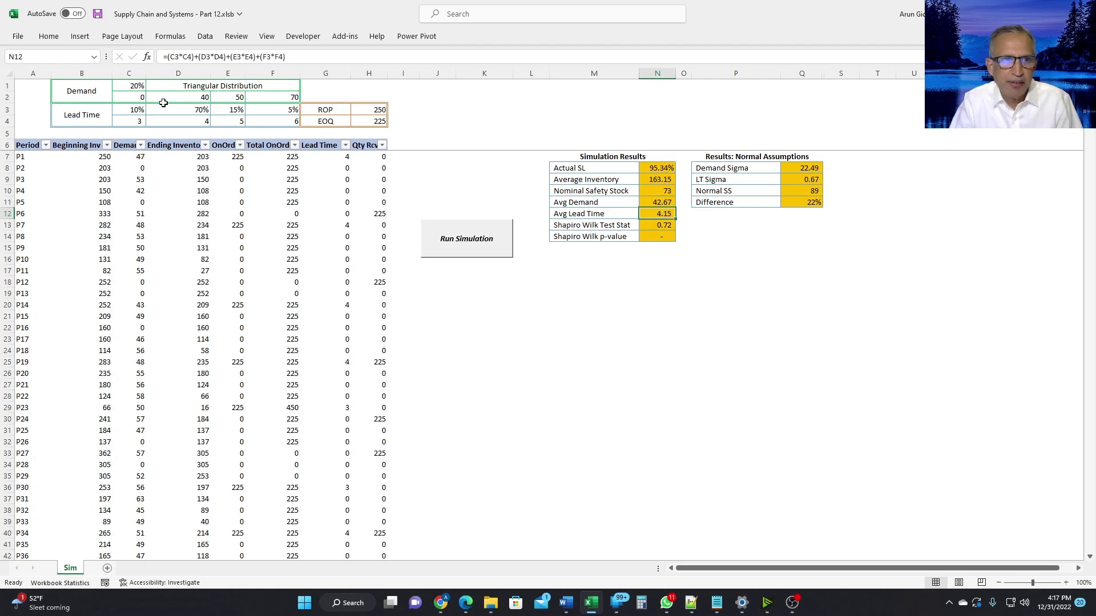
drag(129, 109, 177, 121)
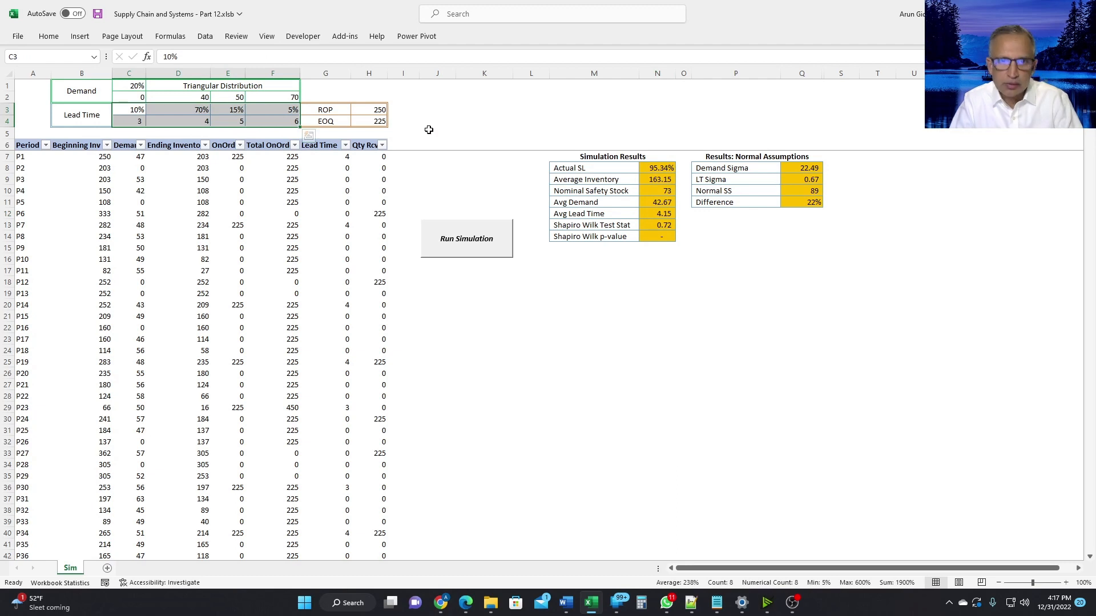
mouse_move(661, 207)
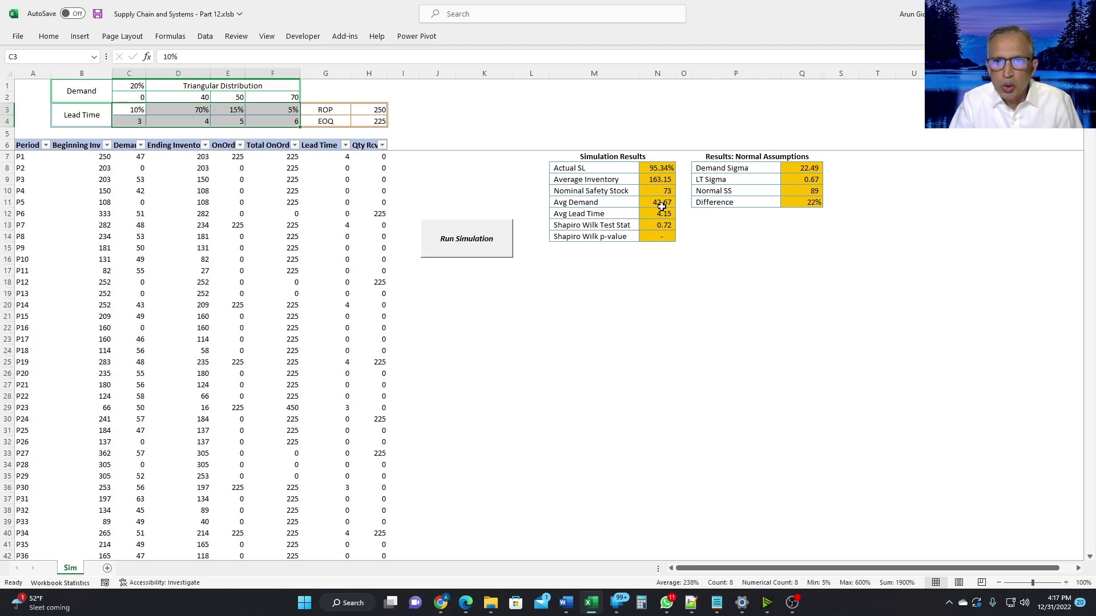
mouse_move(660, 212)
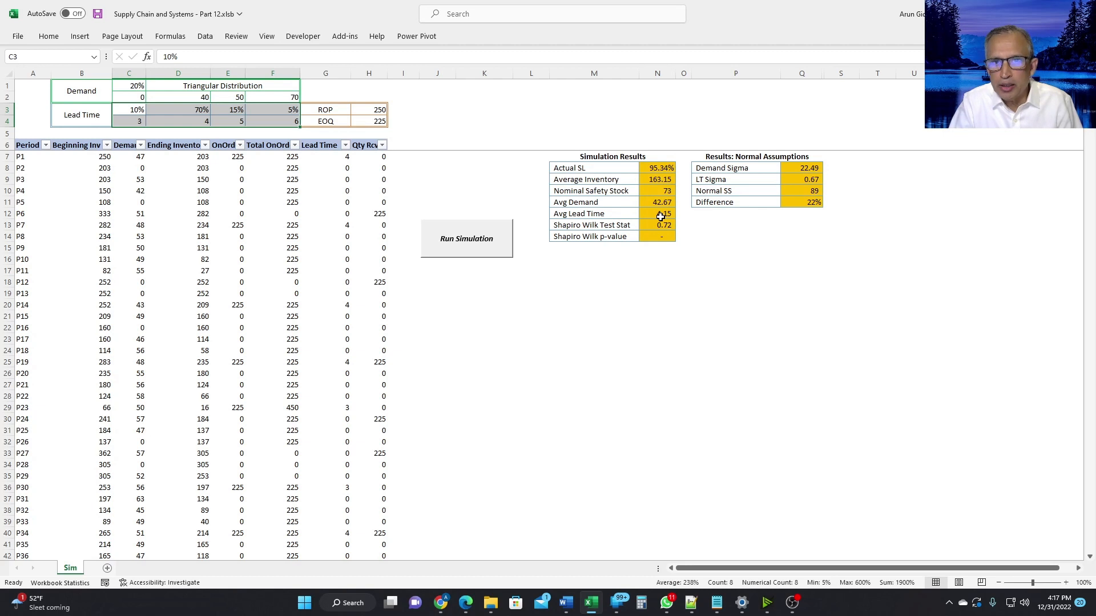
click(657, 202)
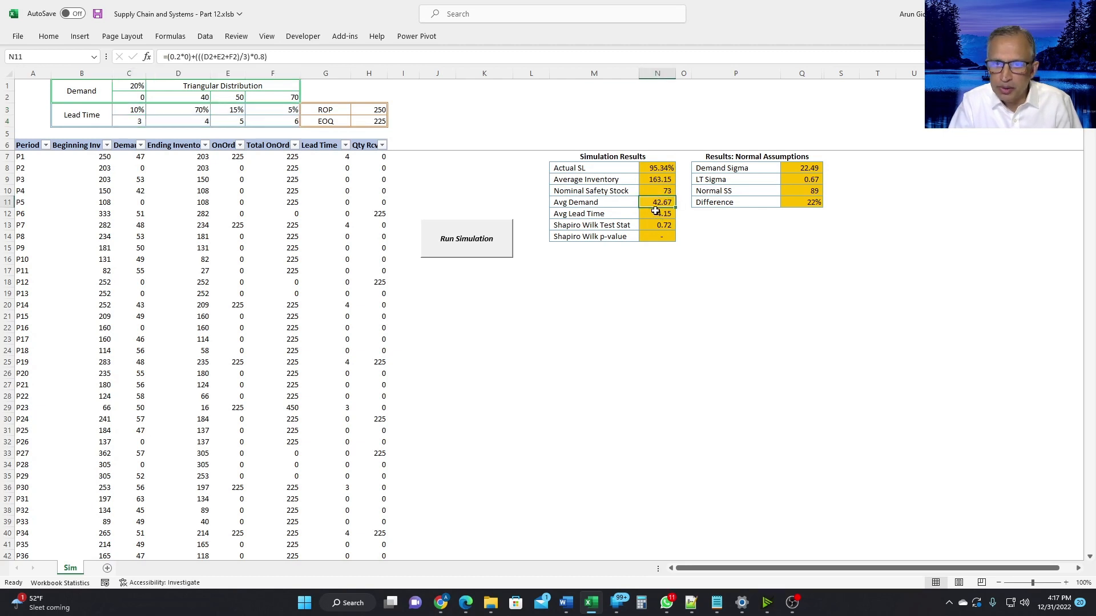
click(657, 213)
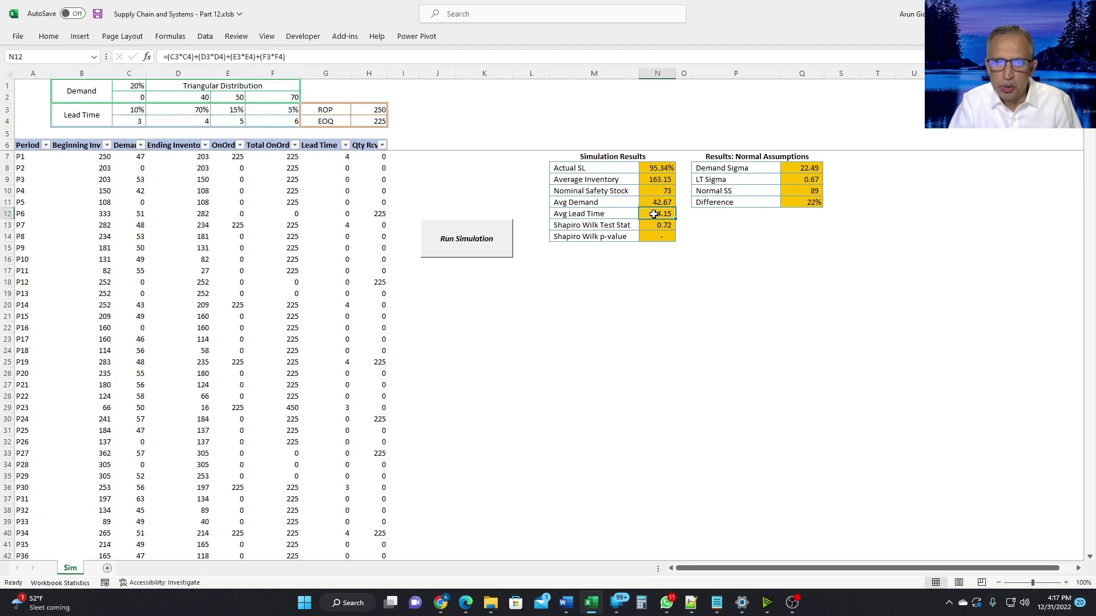
click(657, 202)
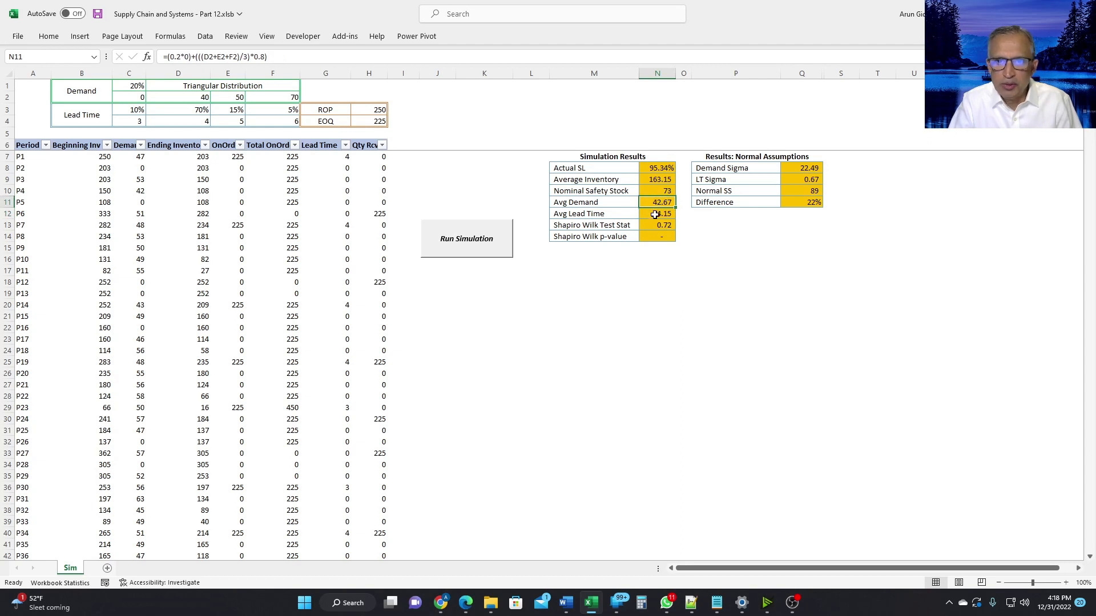
click(656, 190)
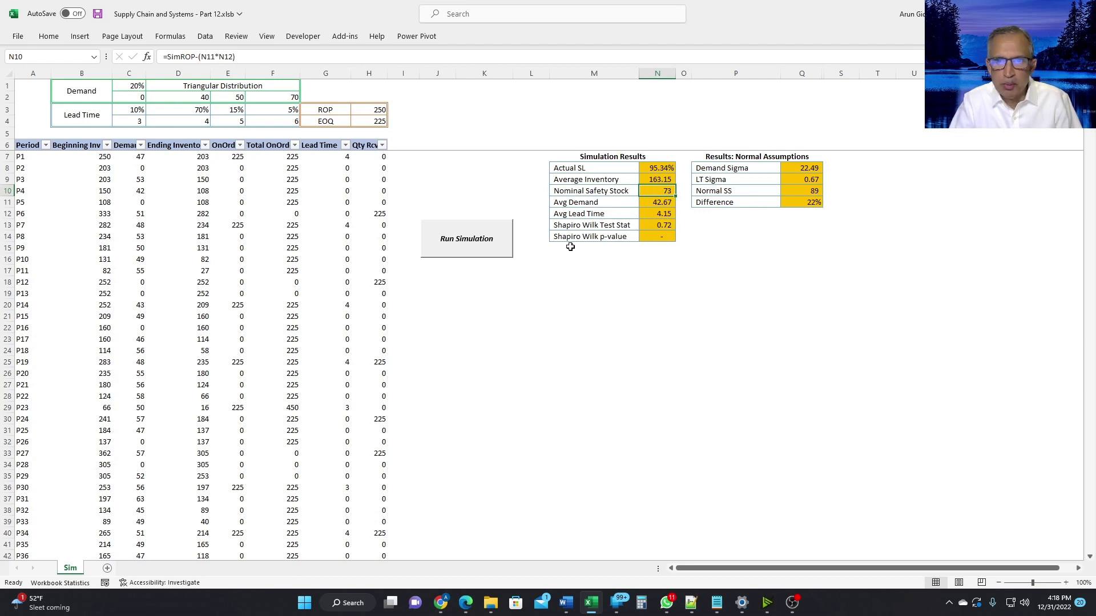
mouse_move(657, 169)
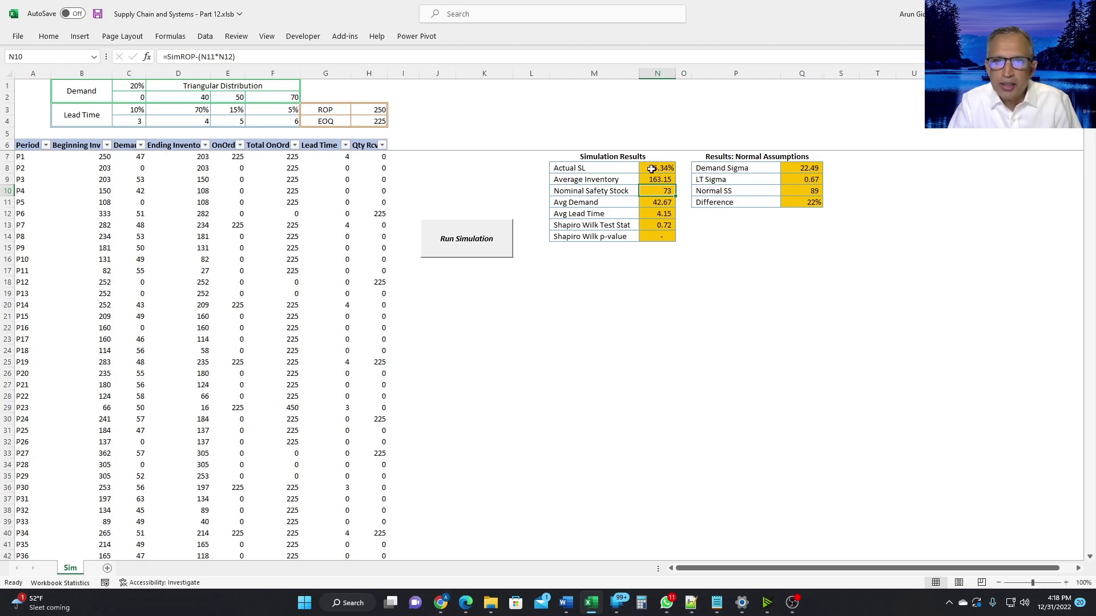
click(657, 168)
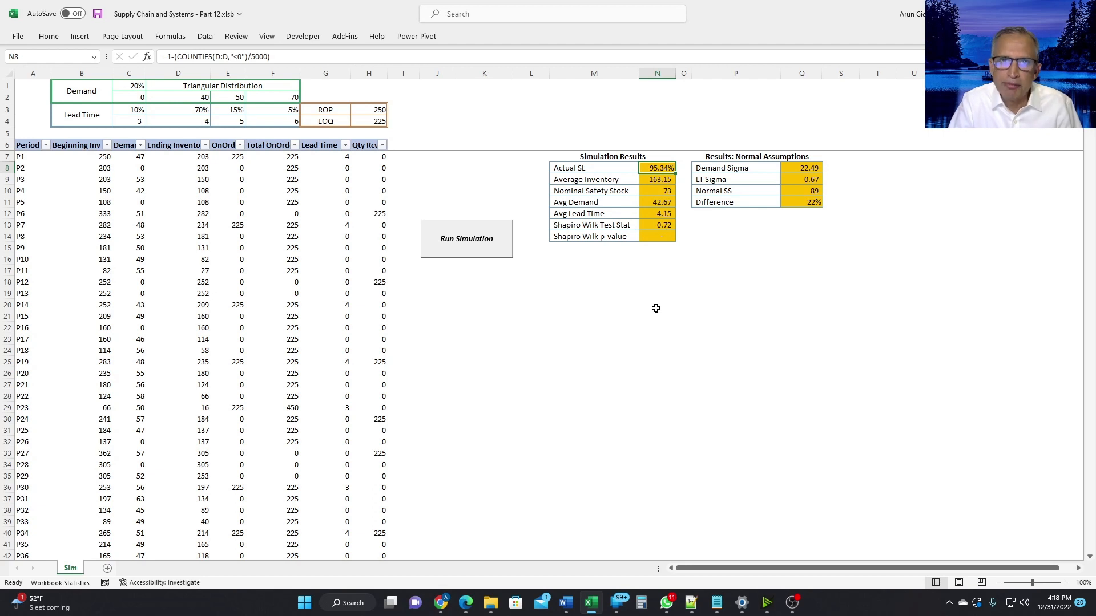
mouse_move(266, 143)
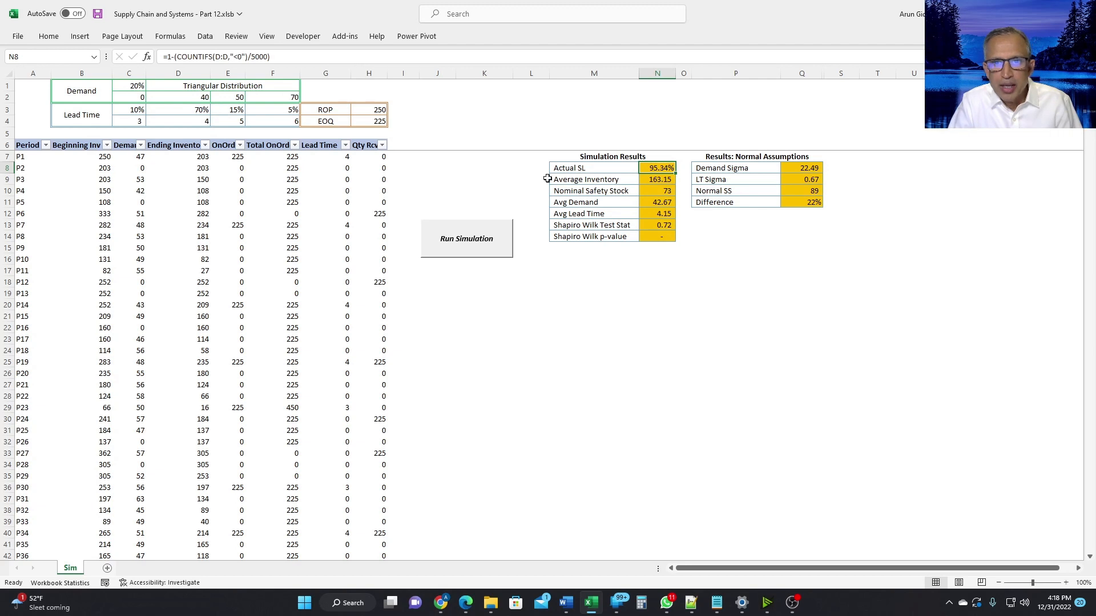
mouse_move(654, 192)
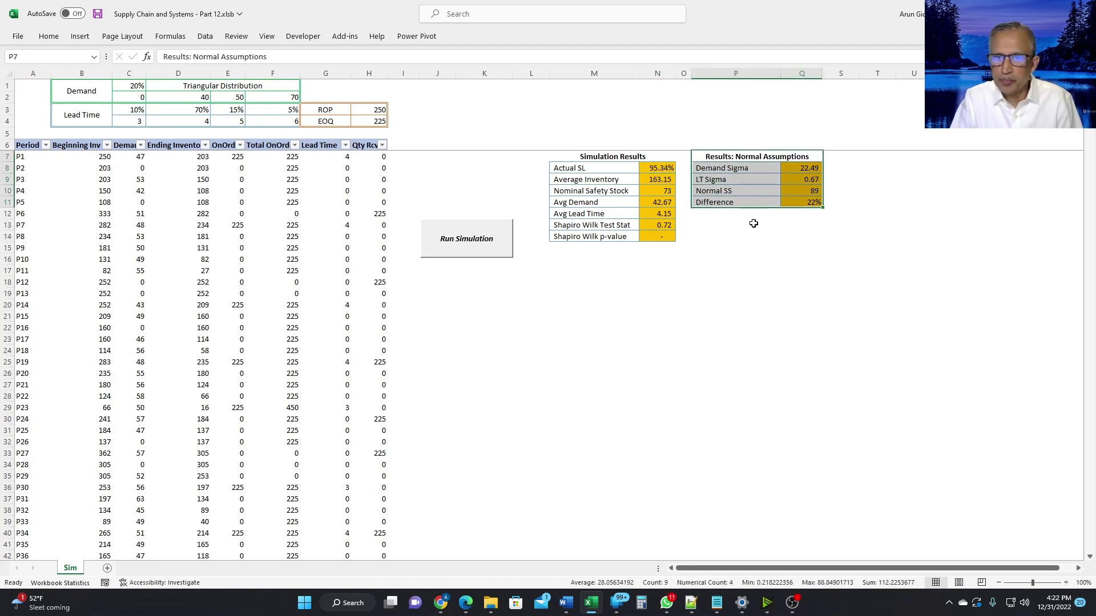
click(734, 224)
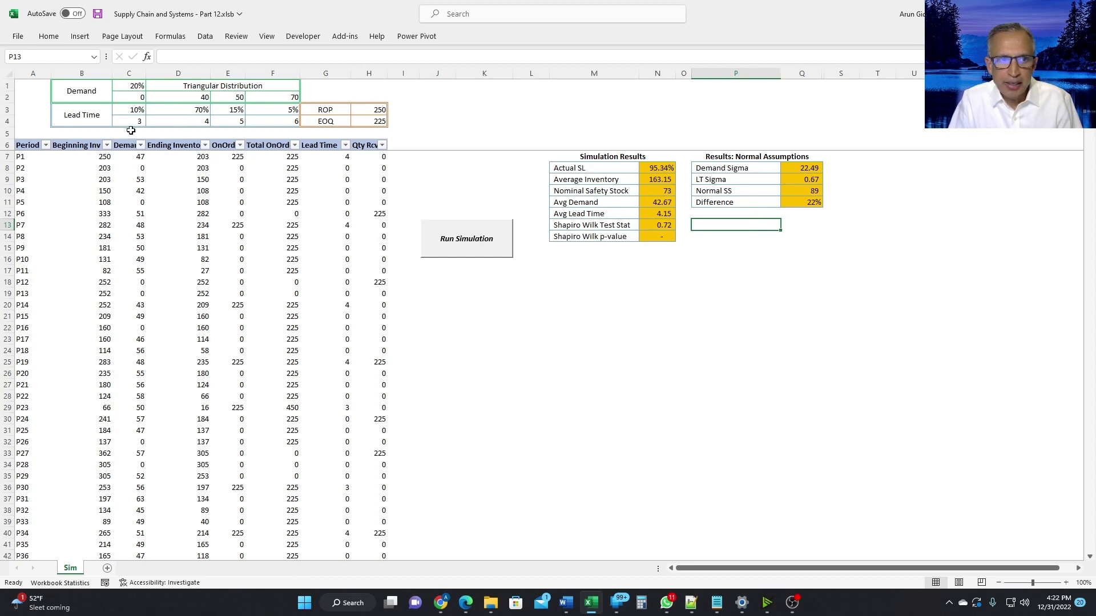
mouse_move(243, 115)
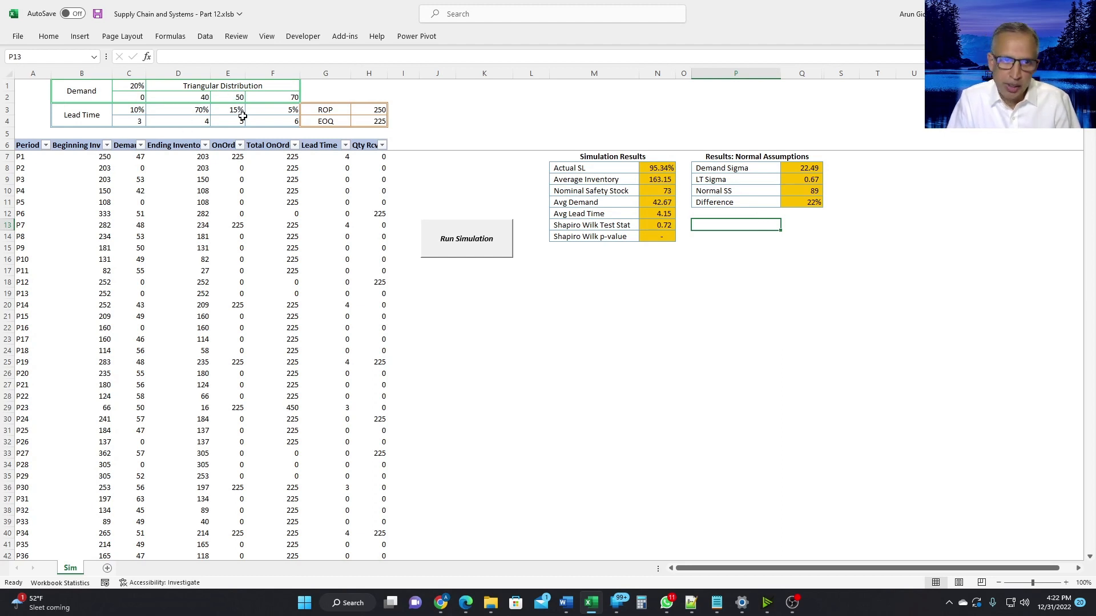
mouse_move(735, 205)
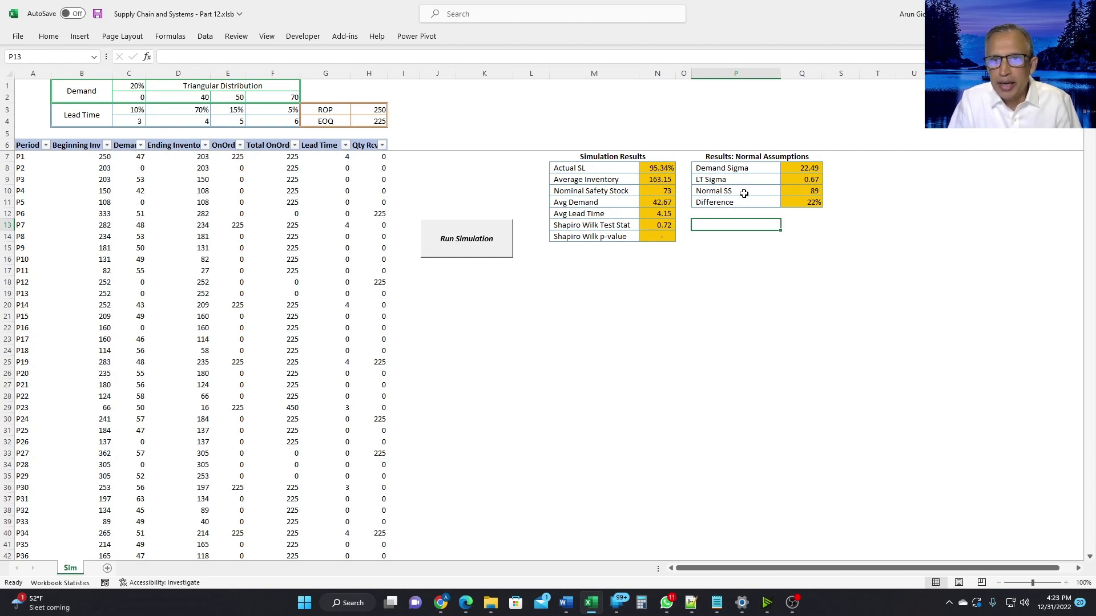
mouse_move(732, 192)
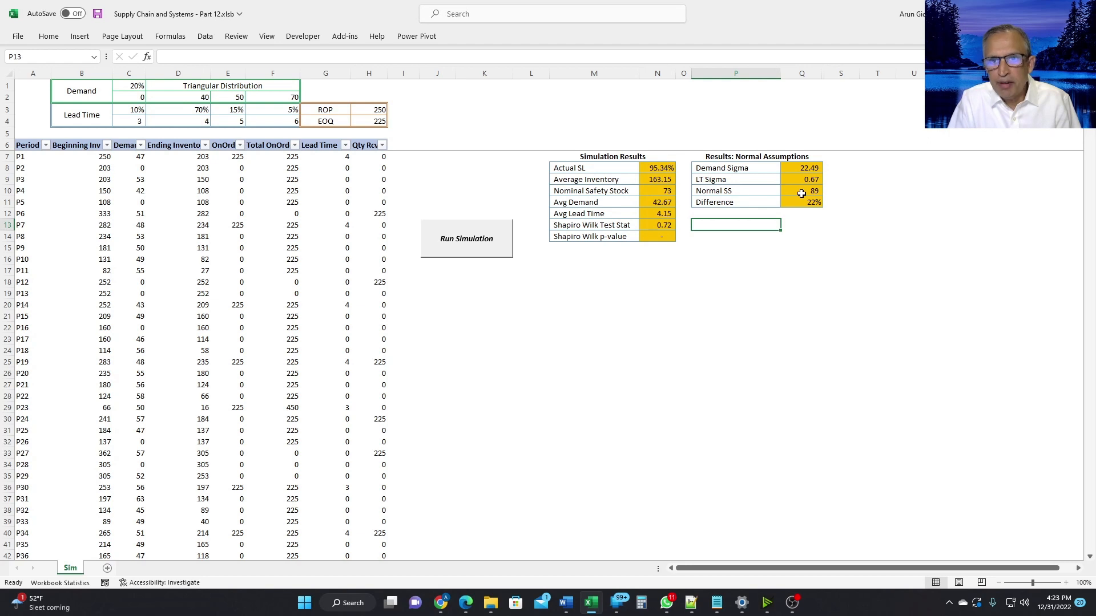
click(801, 191)
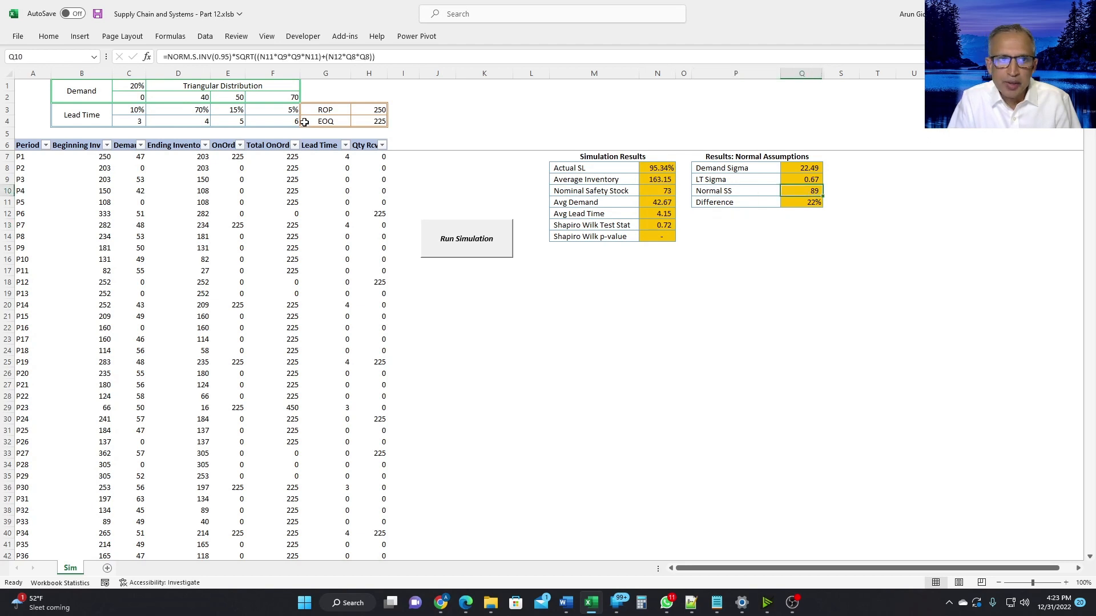
mouse_move(743, 232)
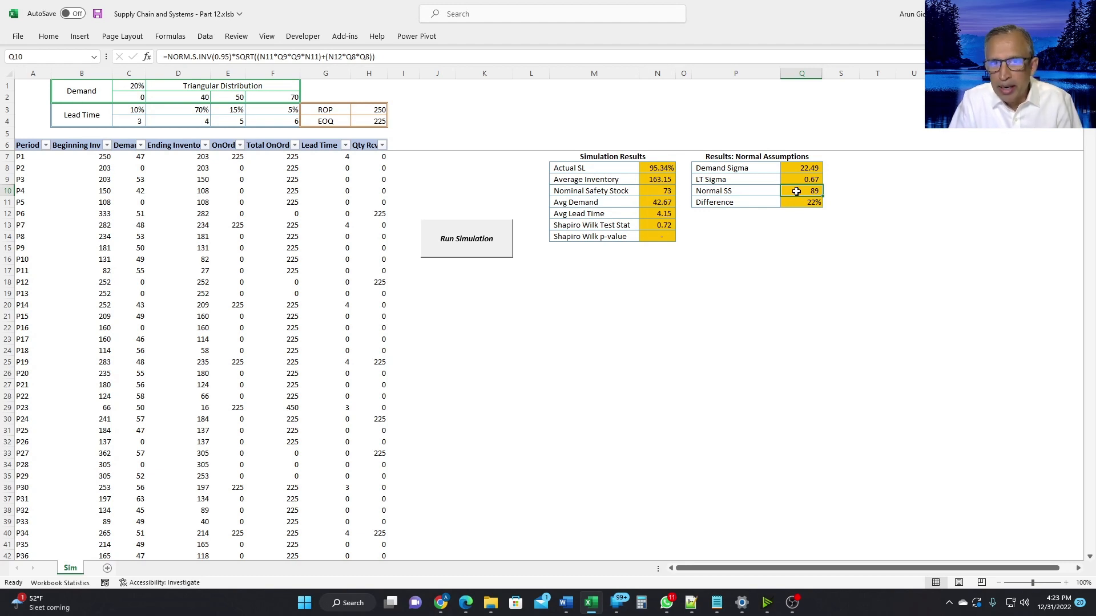
mouse_move(664, 202)
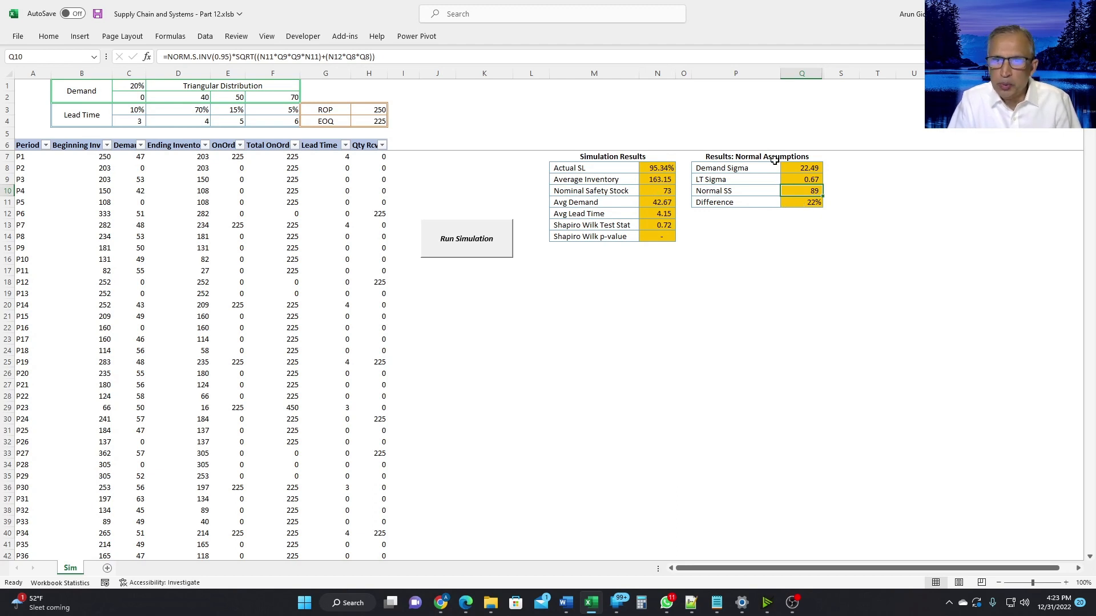
mouse_move(779, 204)
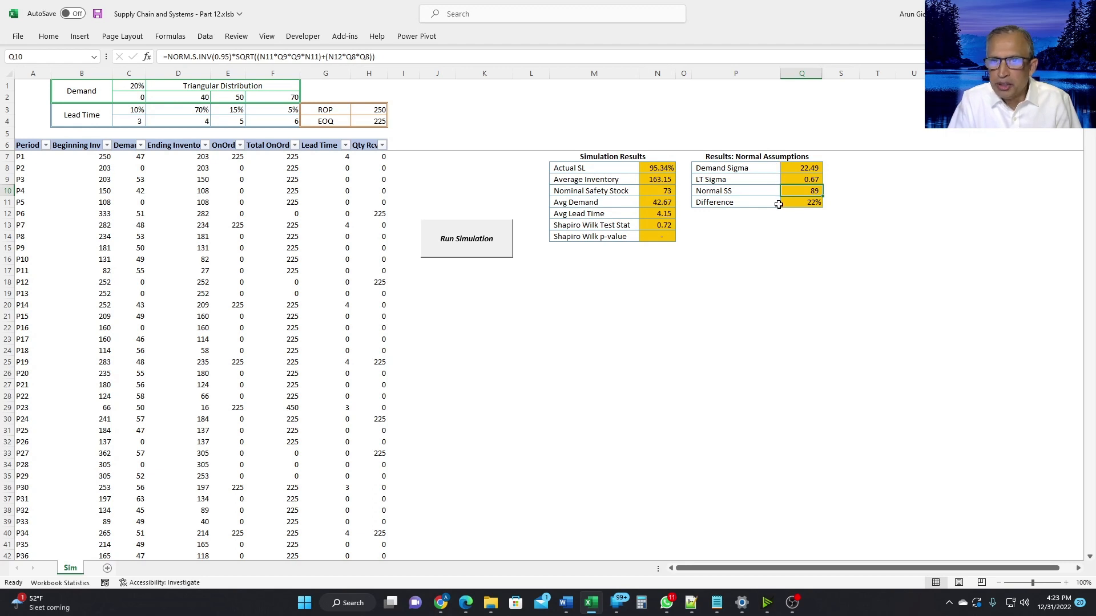
mouse_move(791, 205)
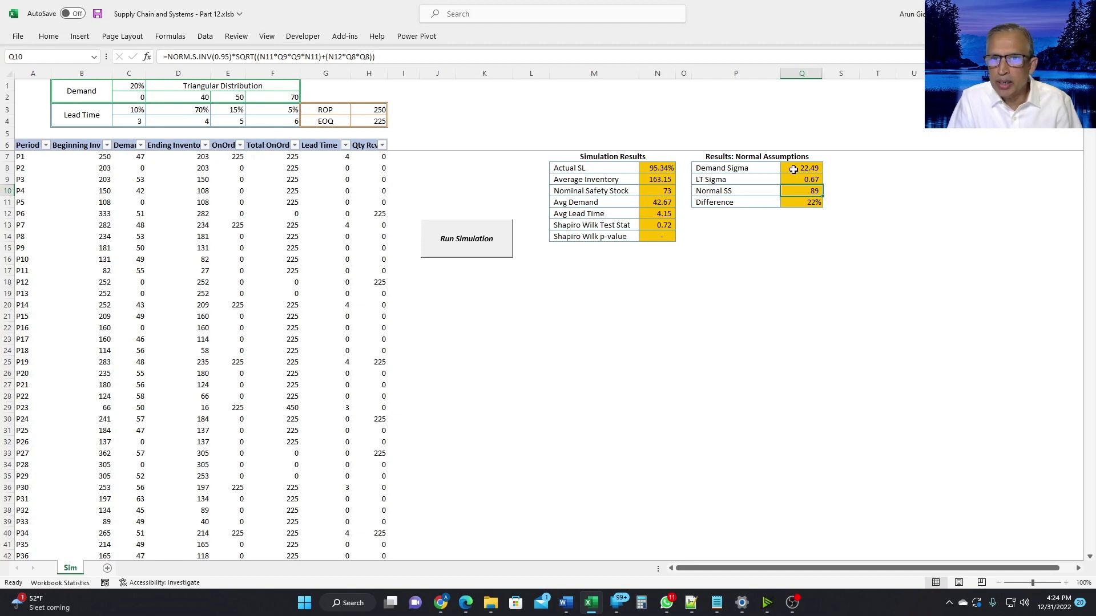
mouse_move(738, 183)
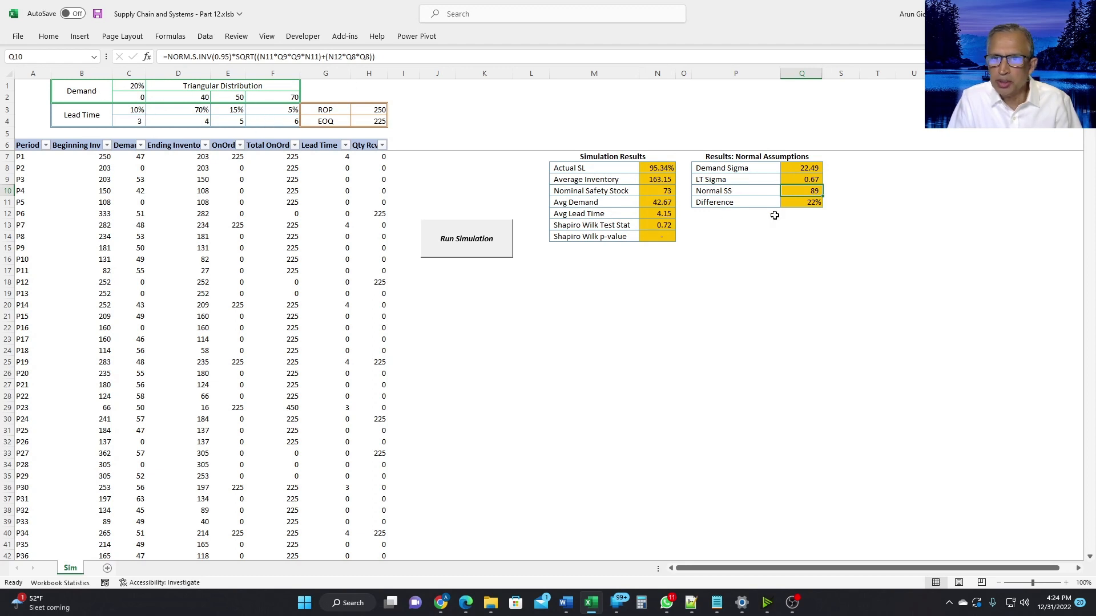
mouse_move(825, 240)
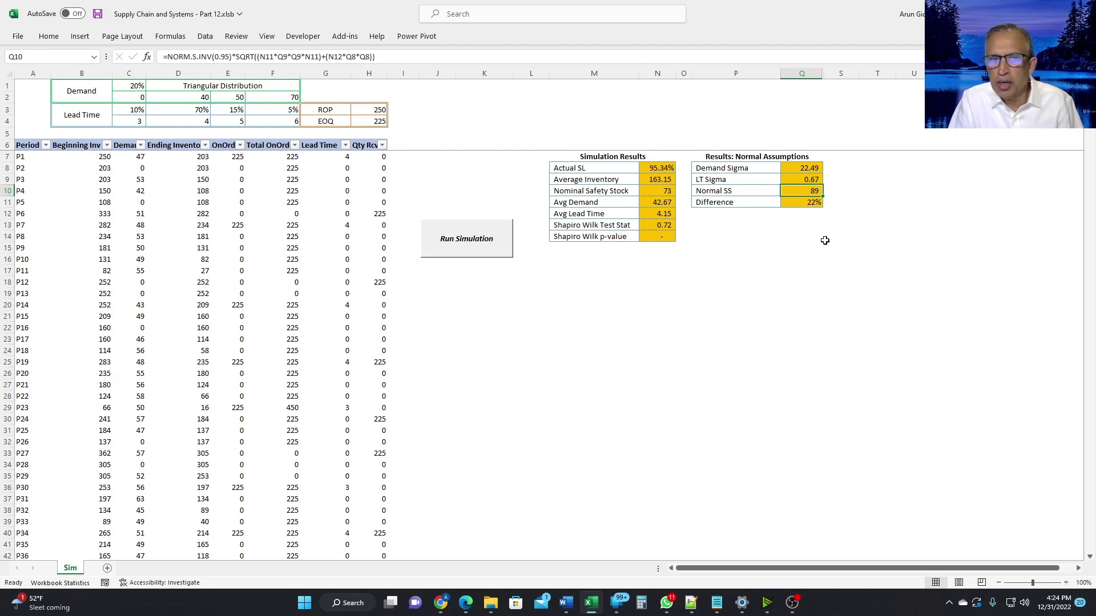
mouse_move(729, 168)
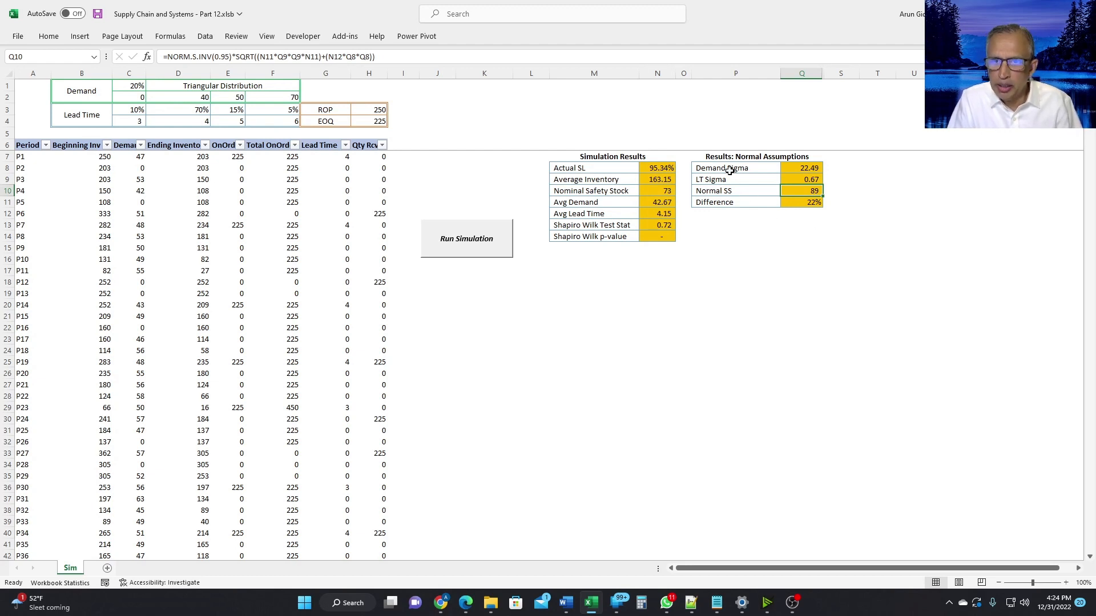
mouse_move(731, 179)
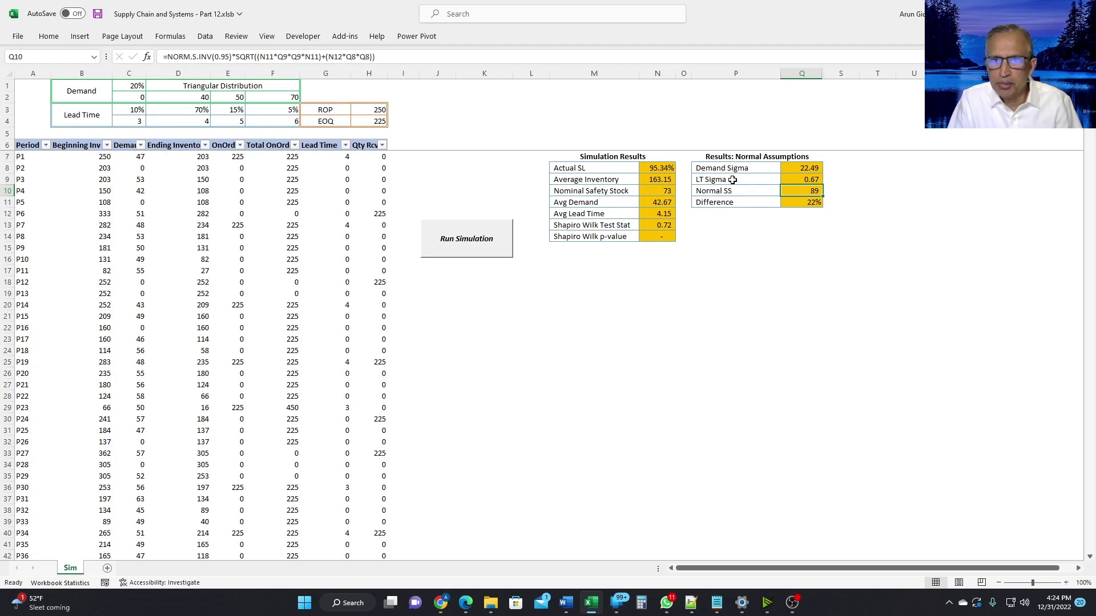
mouse_move(842, 168)
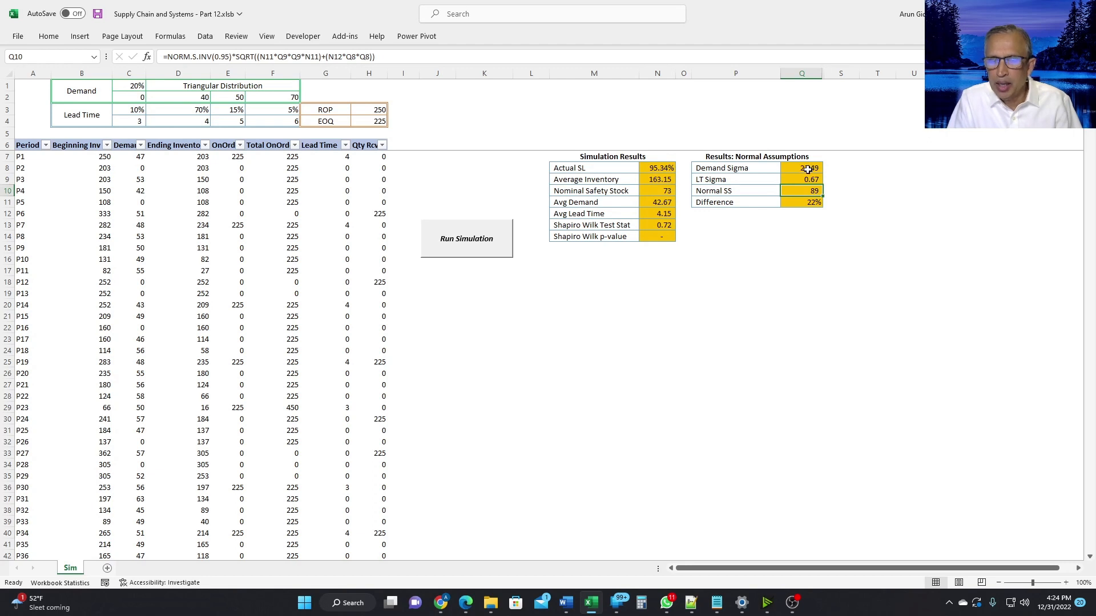
mouse_move(842, 169)
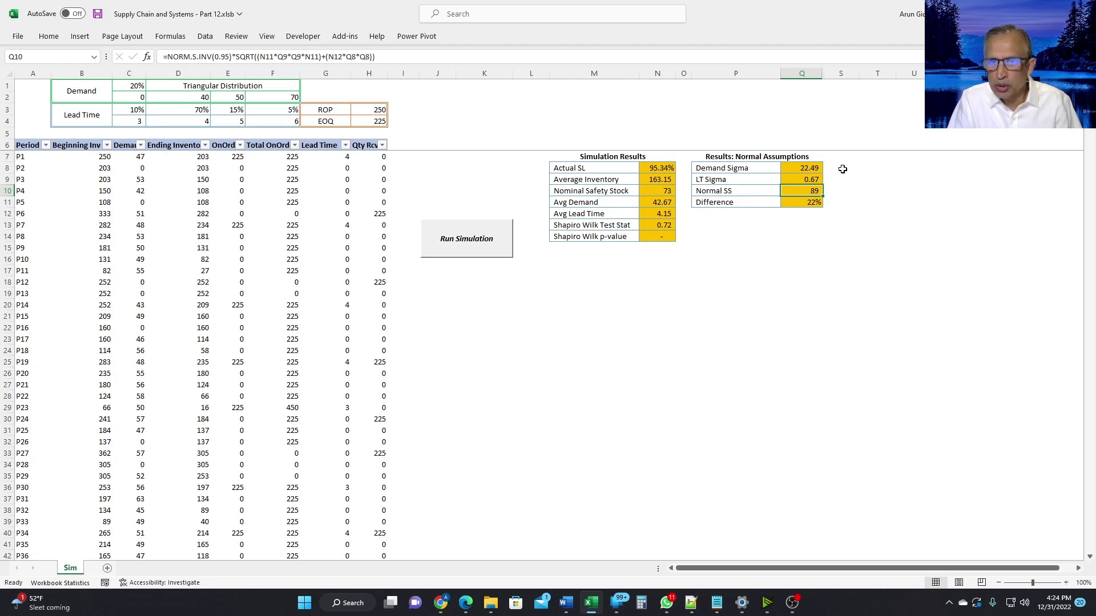
Step: Enter =STDEV.P(C7:C5006) in S8 beside Demand Sigma, giving 21.99678
click(840, 168)
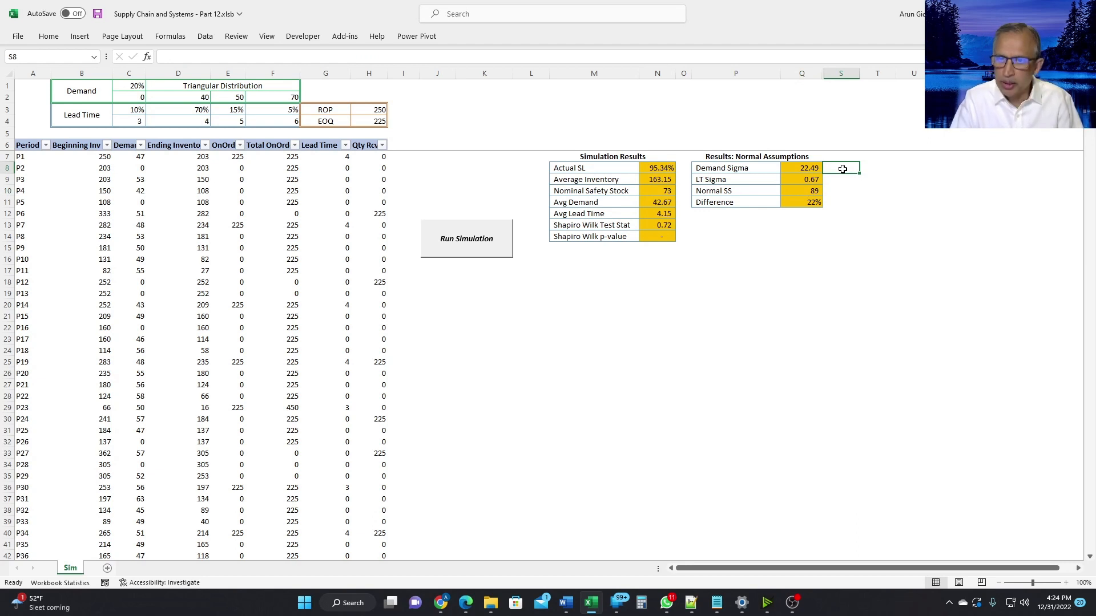
text(=)
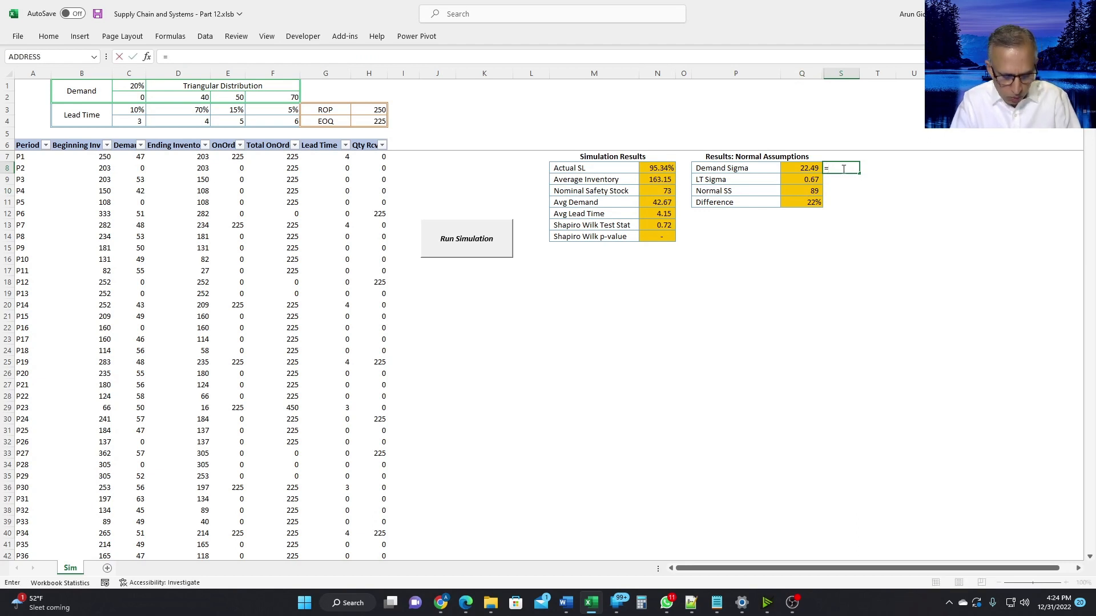
text(std)
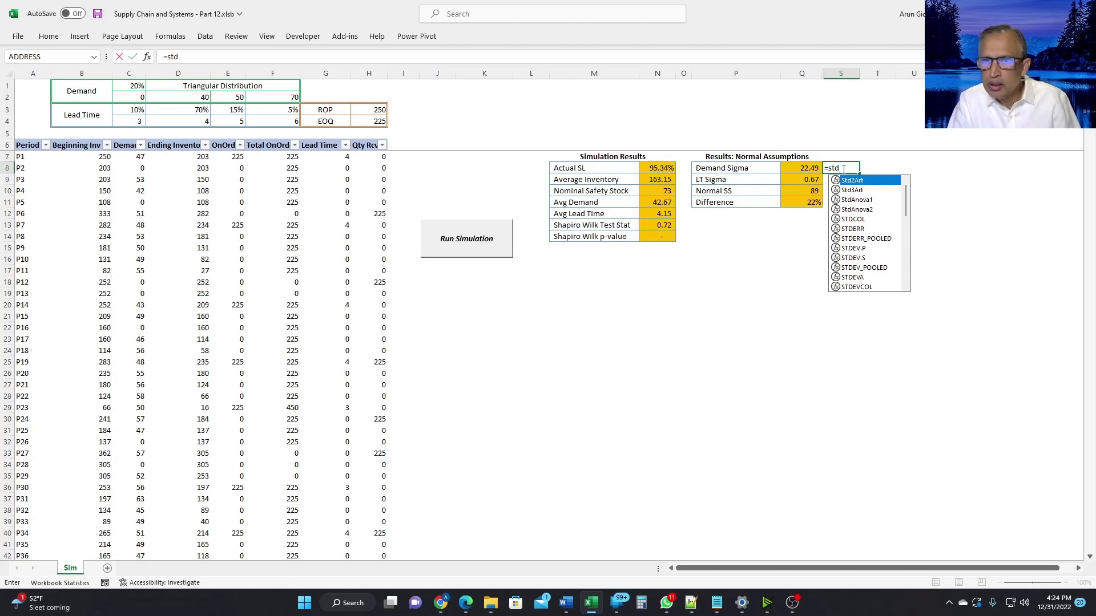
text(ev)
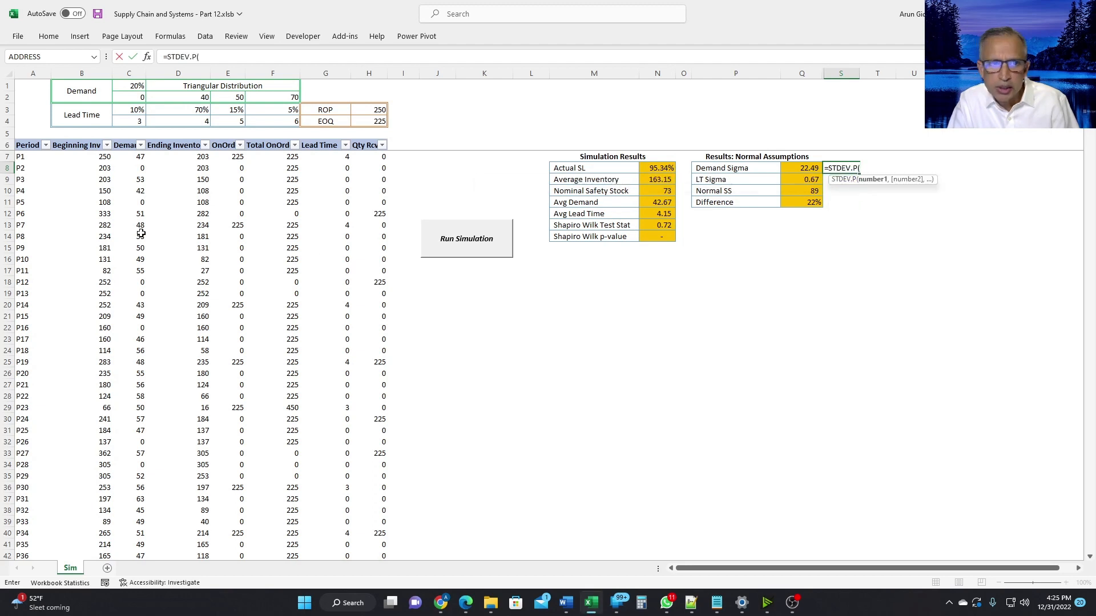
click(128, 155)
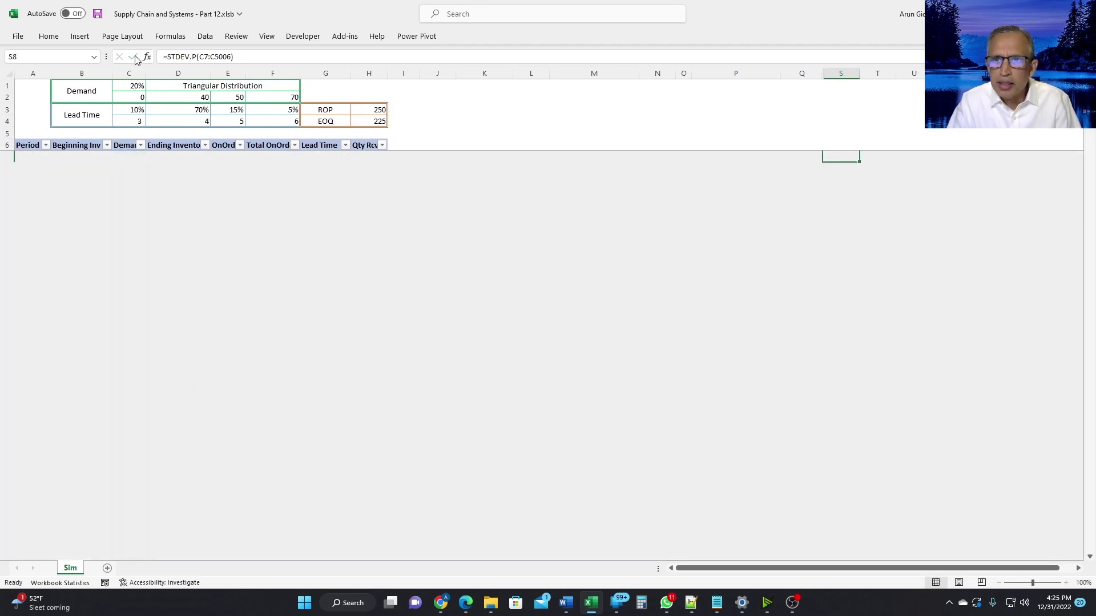
click(465, 227)
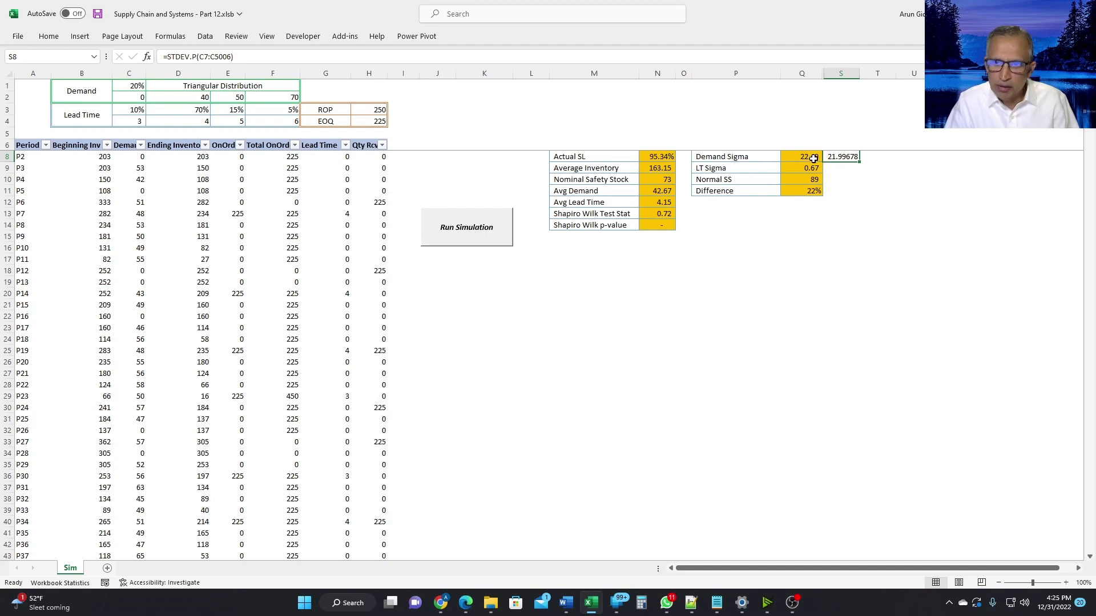
mouse_move(810, 159)
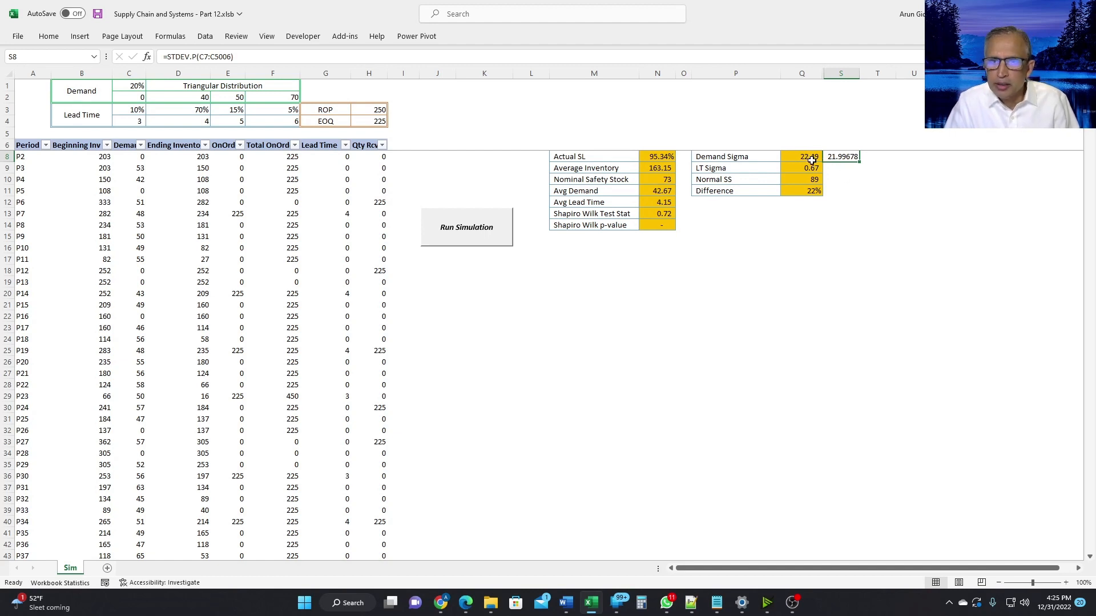